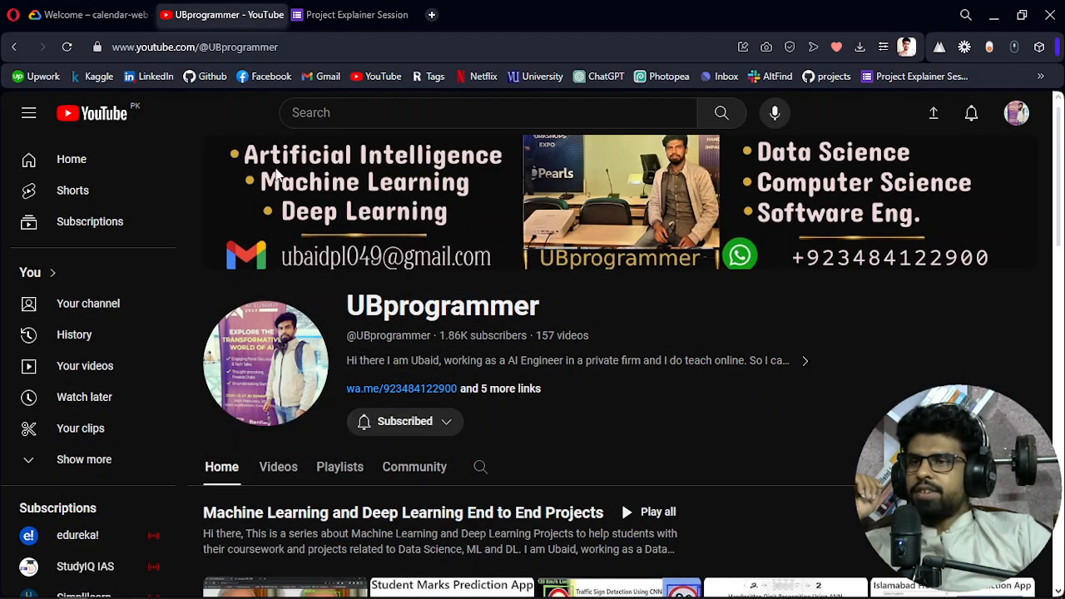
- Glance at the Project Explainer Session form, then return to the calendar-web Cloud welcome page
{"action": "left_click", "coordinate": [83, 14]}
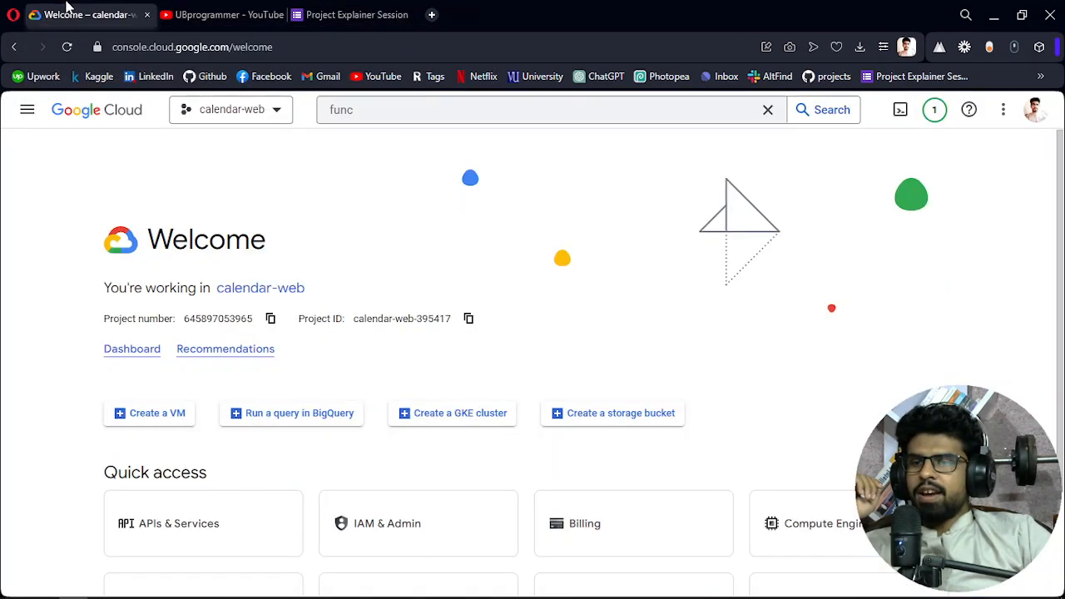
{"action": "mouse_move", "coordinate": [379, 298]}
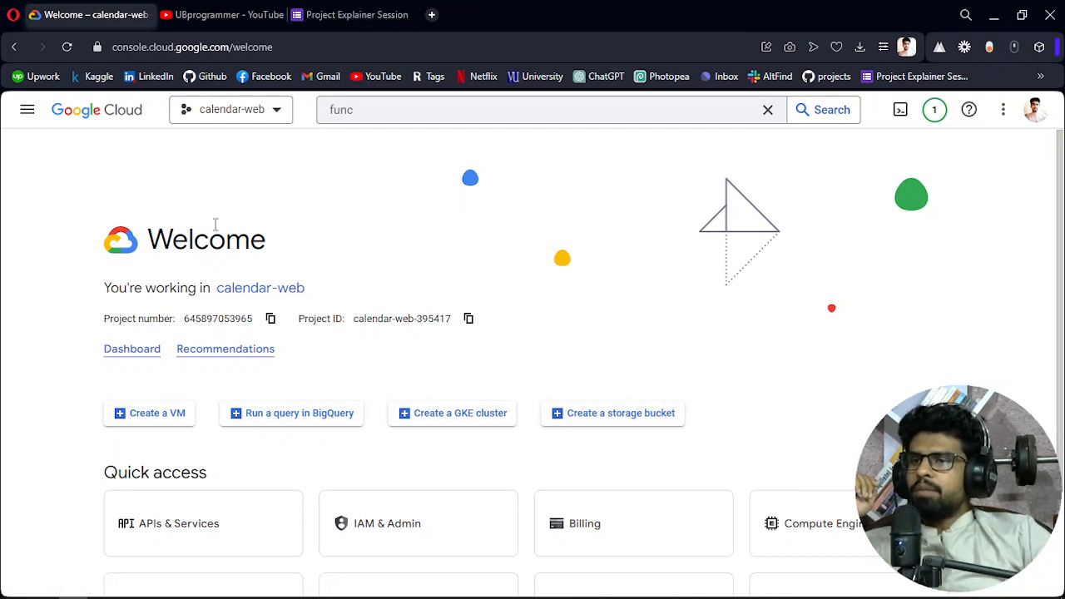
{"action": "left_click", "coordinate": [350, 15]}
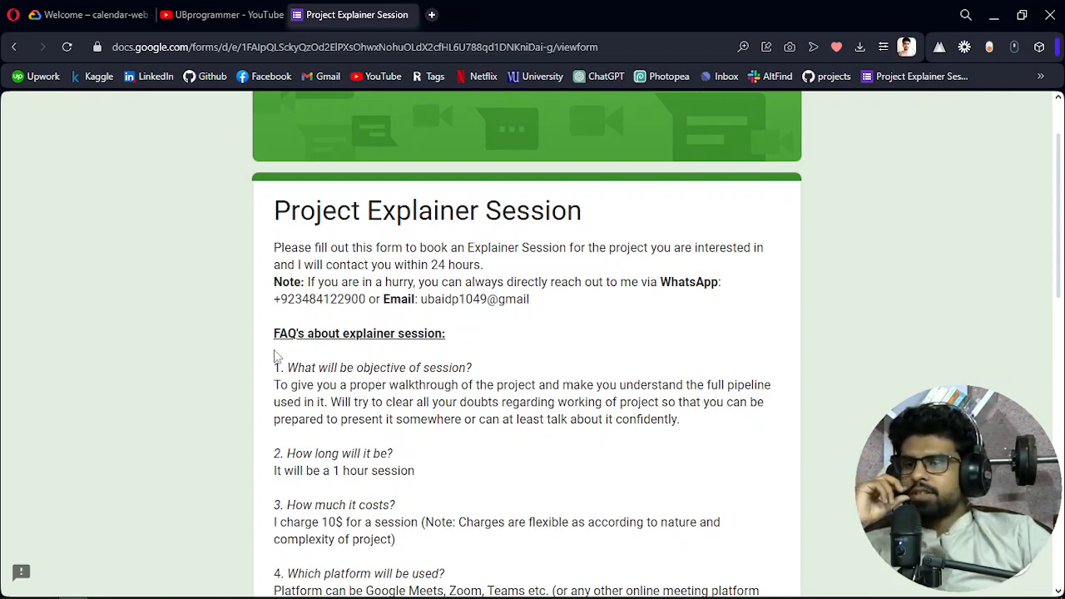
{"action": "double_click", "coordinate": [323, 299]}
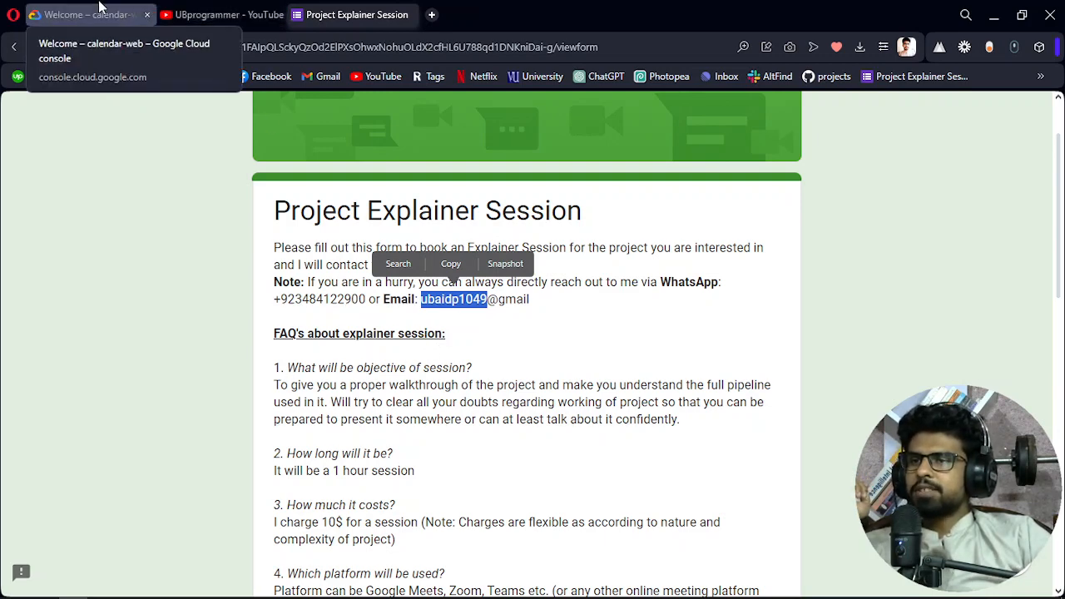
{"action": "left_click", "coordinate": [87, 14]}
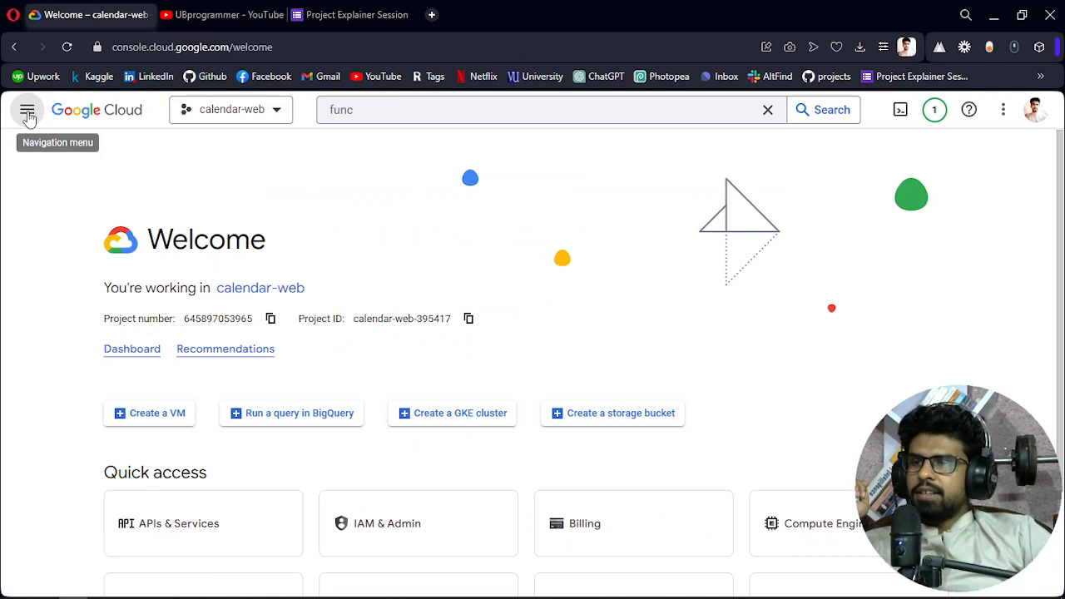
{"action": "mouse_move", "coordinate": [350, 208]}
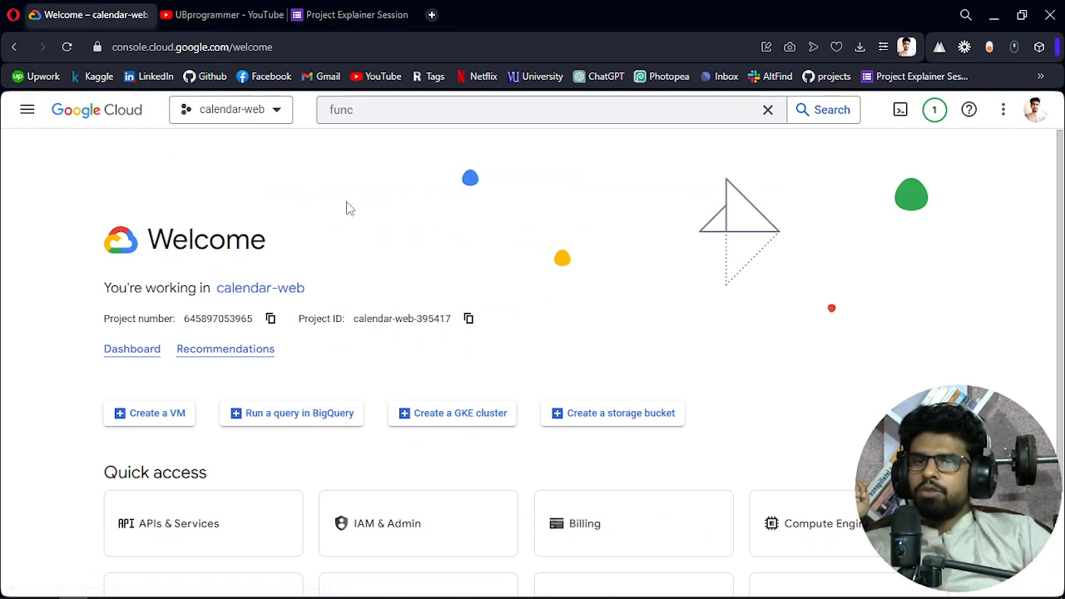
{"action": "mouse_move", "coordinate": [589, 203]}
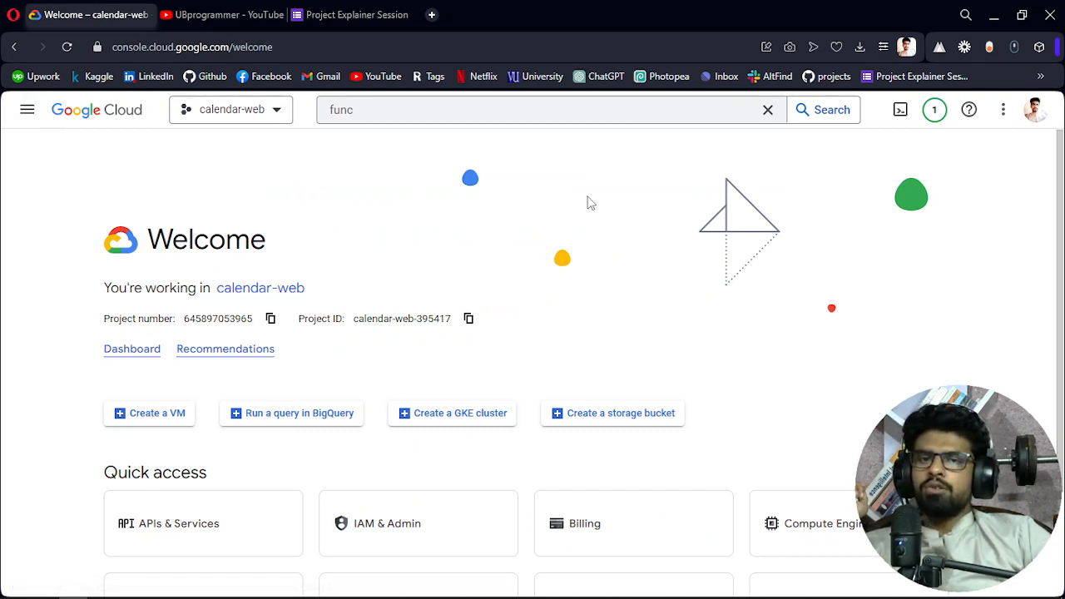
{"action": "mouse_move", "coordinate": [526, 226]}
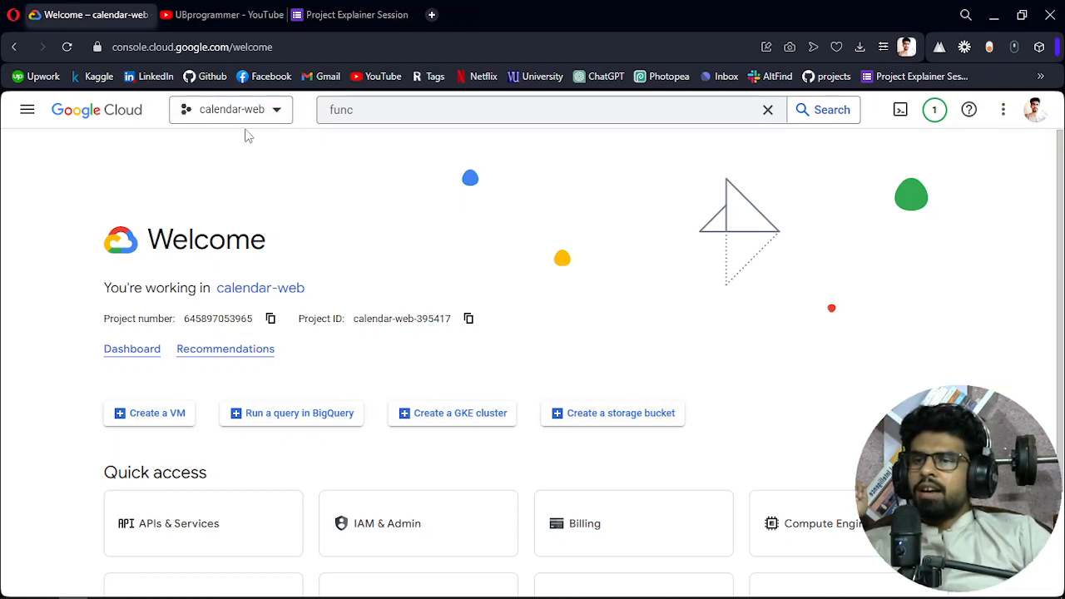
{"action": "mouse_move", "coordinate": [263, 121]}
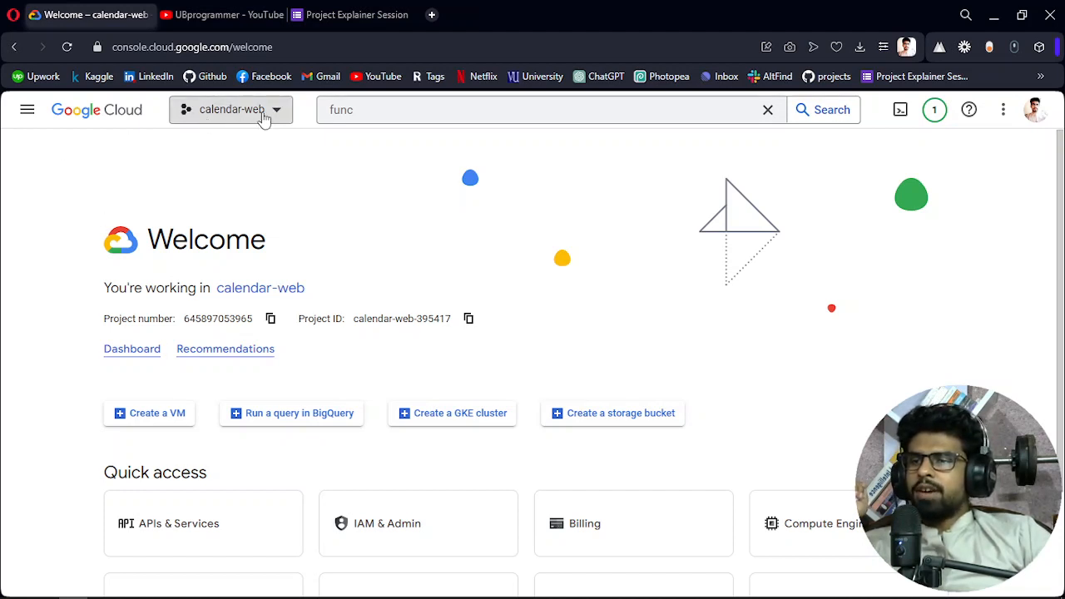
- Search 'func' and open Cloud Functions, listing the existing demo-function
{"action": "left_click", "coordinate": [27, 109]}
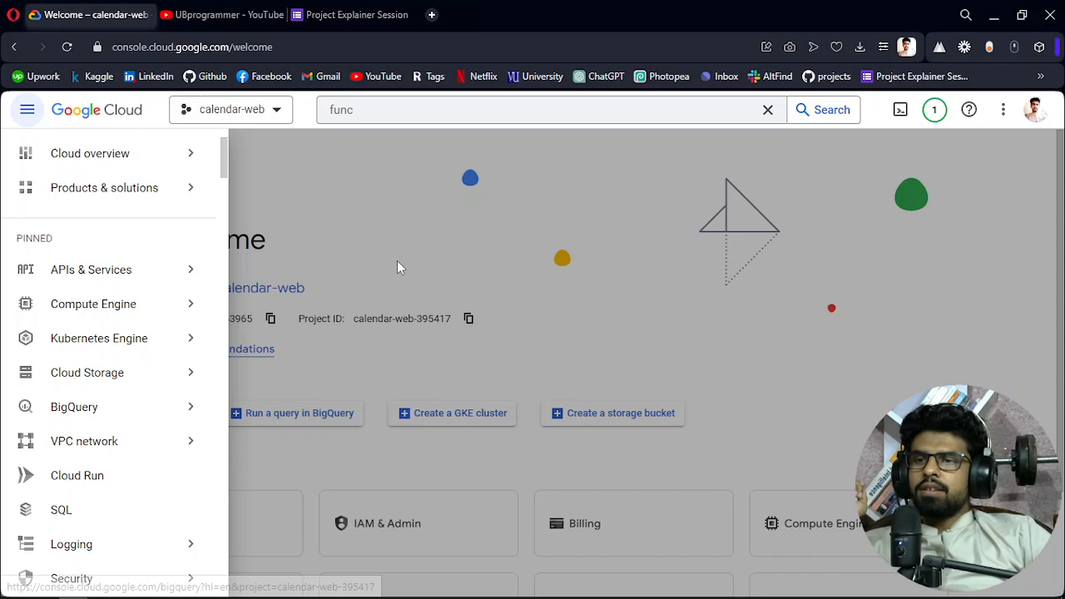
{"action": "left_click", "coordinate": [541, 109]}
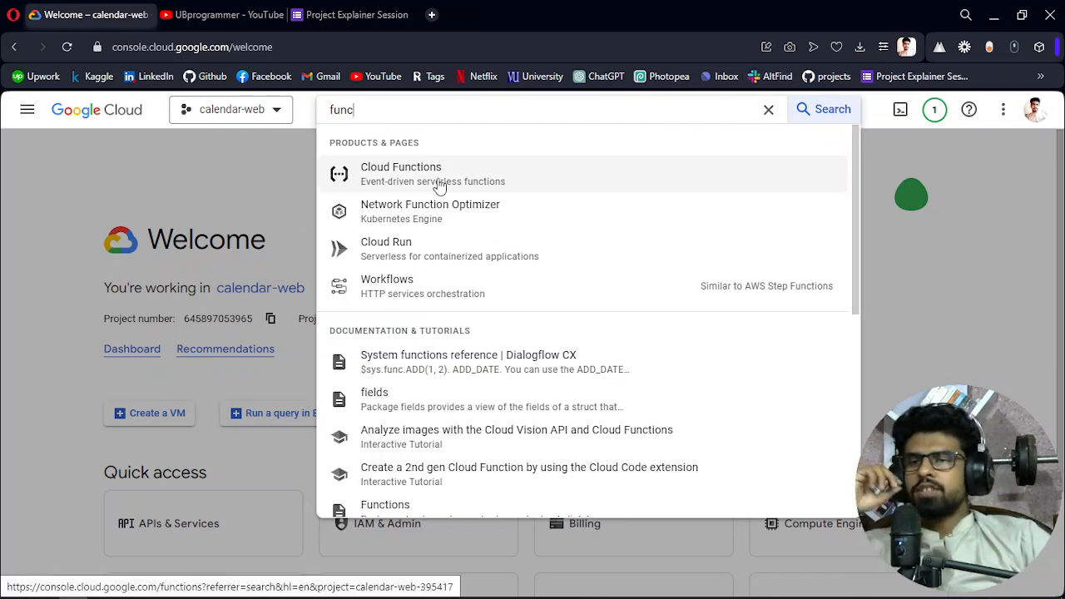
{"action": "left_click", "coordinate": [401, 173]}
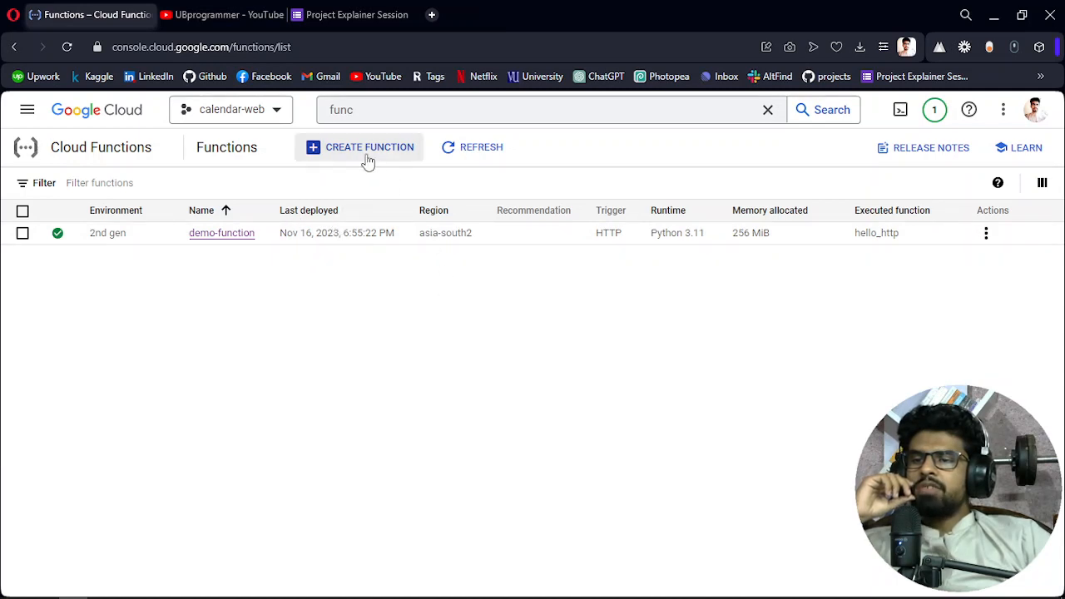
{"action": "mouse_move", "coordinate": [370, 409]}
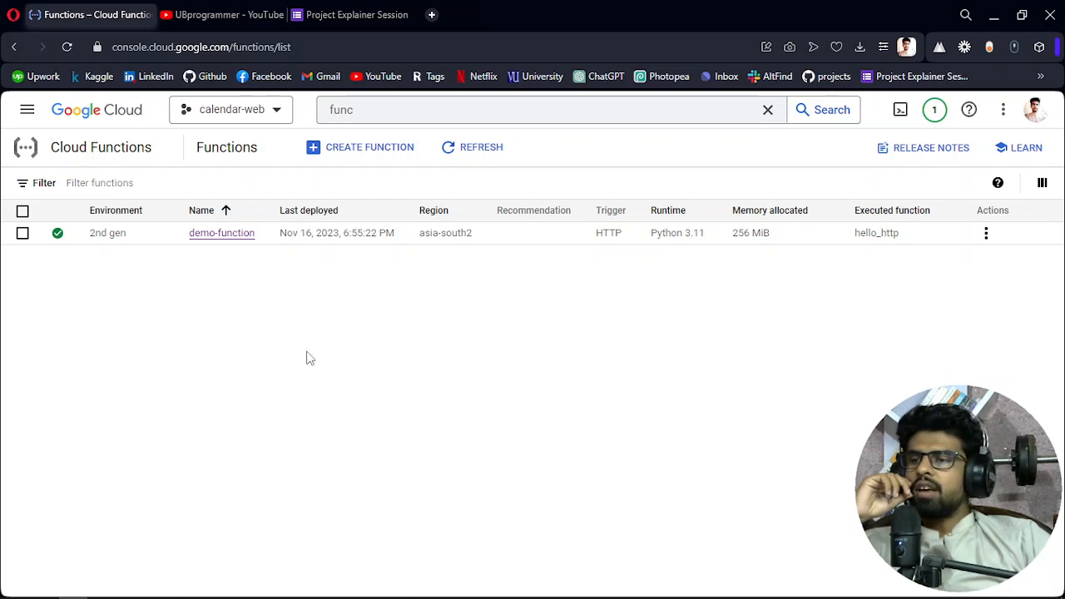
{"action": "mouse_move", "coordinate": [262, 283]}
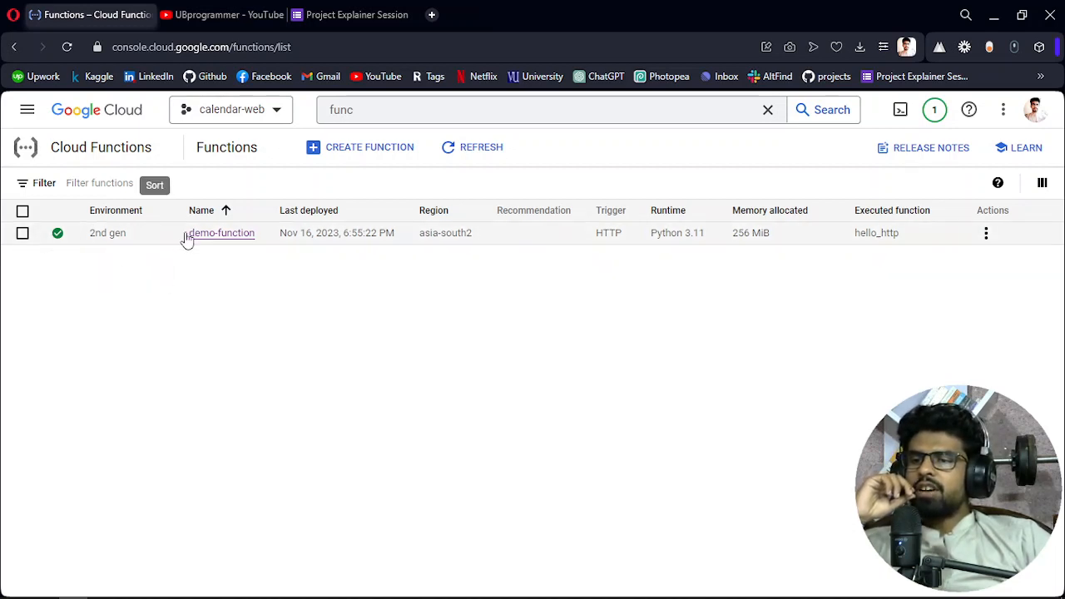
{"action": "left_click", "coordinate": [309, 210]}
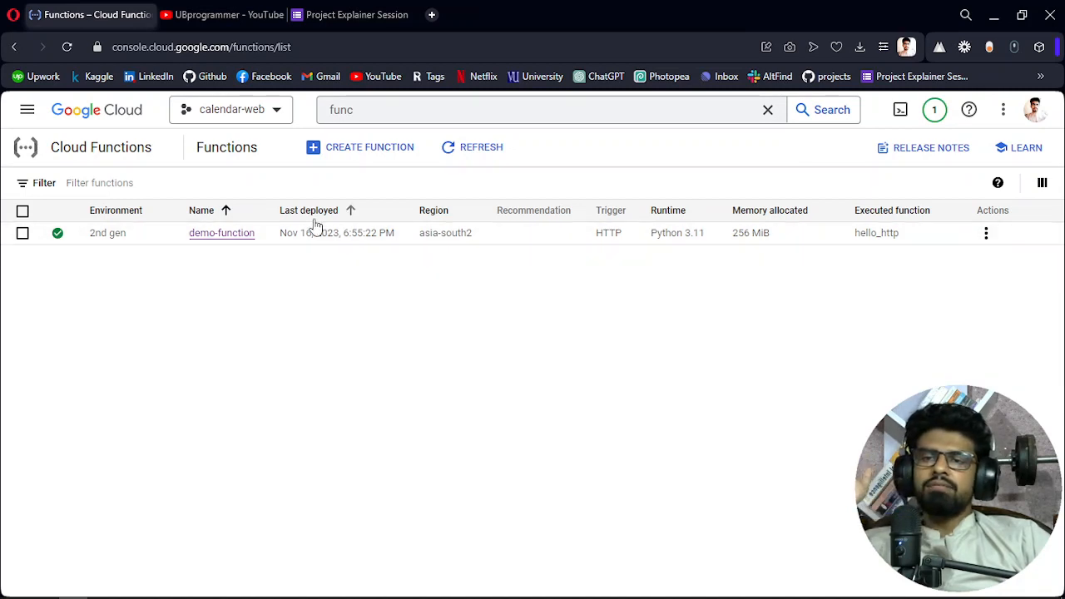
{"action": "mouse_move", "coordinate": [114, 253]}
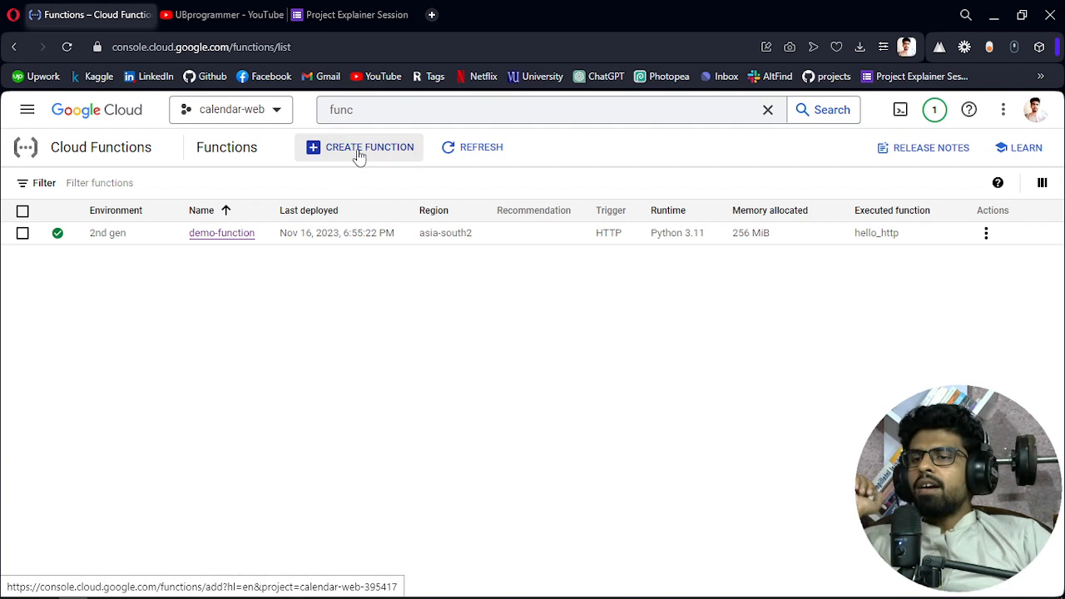
- Start a new function with CREATE FUNCTION, briefly visiting File Explorer before returning
{"action": "left_click", "coordinate": [359, 147]}
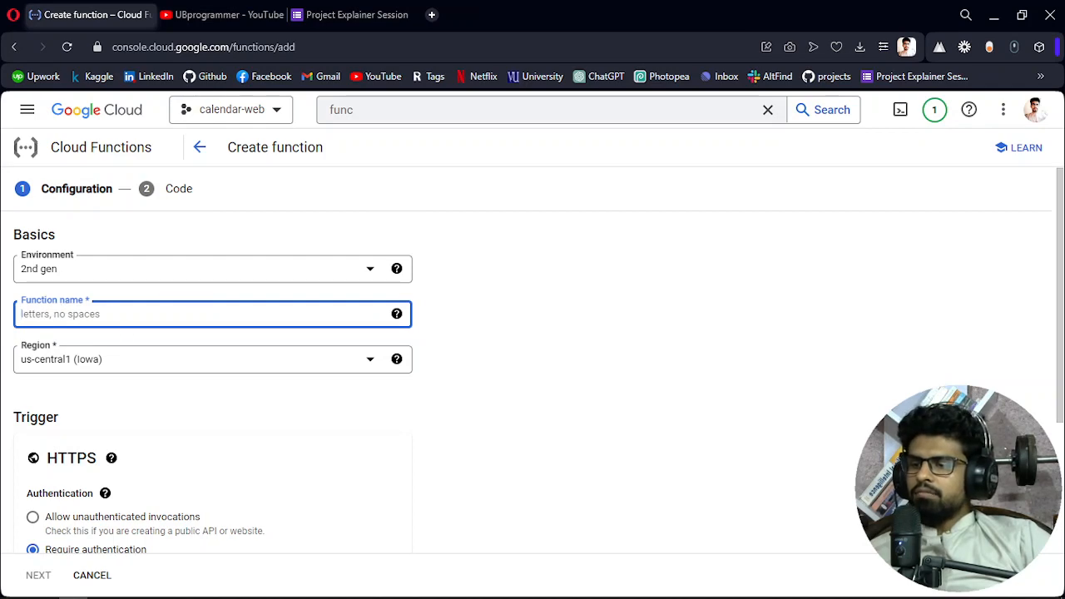
{"action": "mouse_move", "coordinate": [45, 587]}
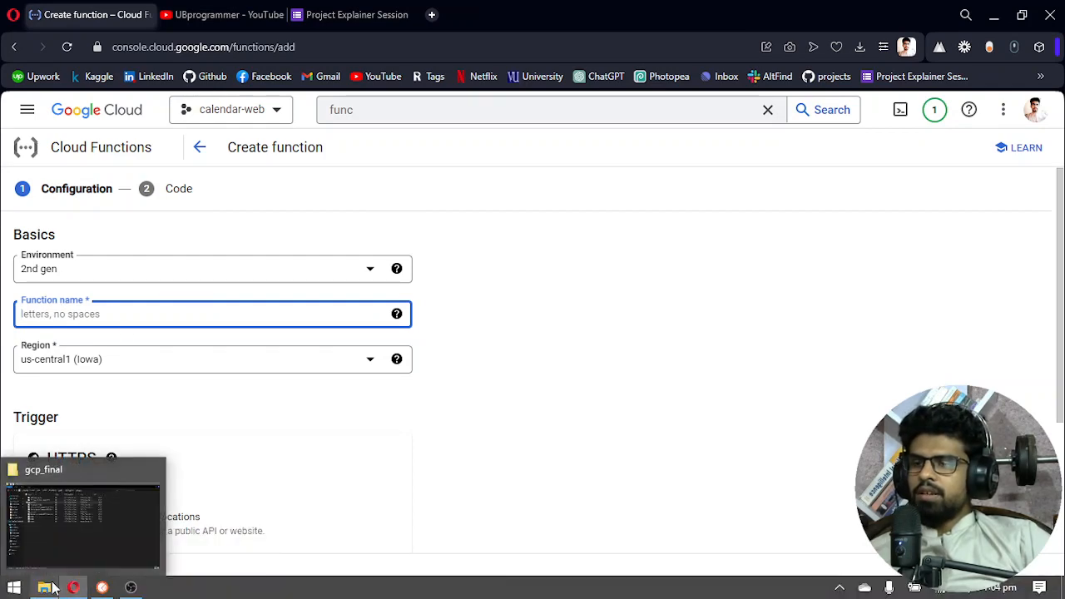
{"action": "left_click", "coordinate": [46, 588]}
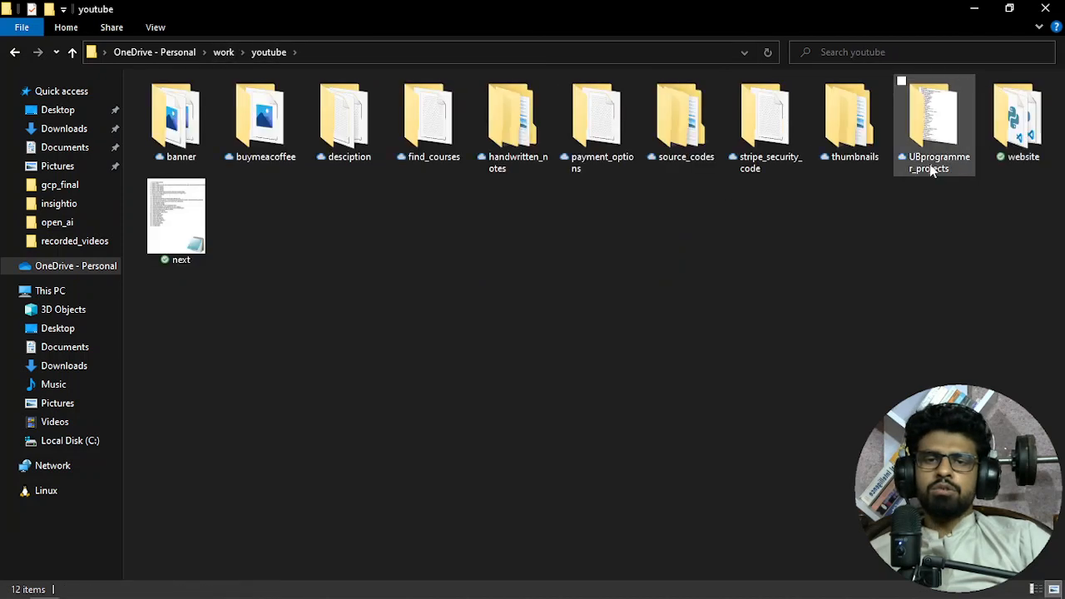
{"action": "left_click", "coordinate": [176, 217]}
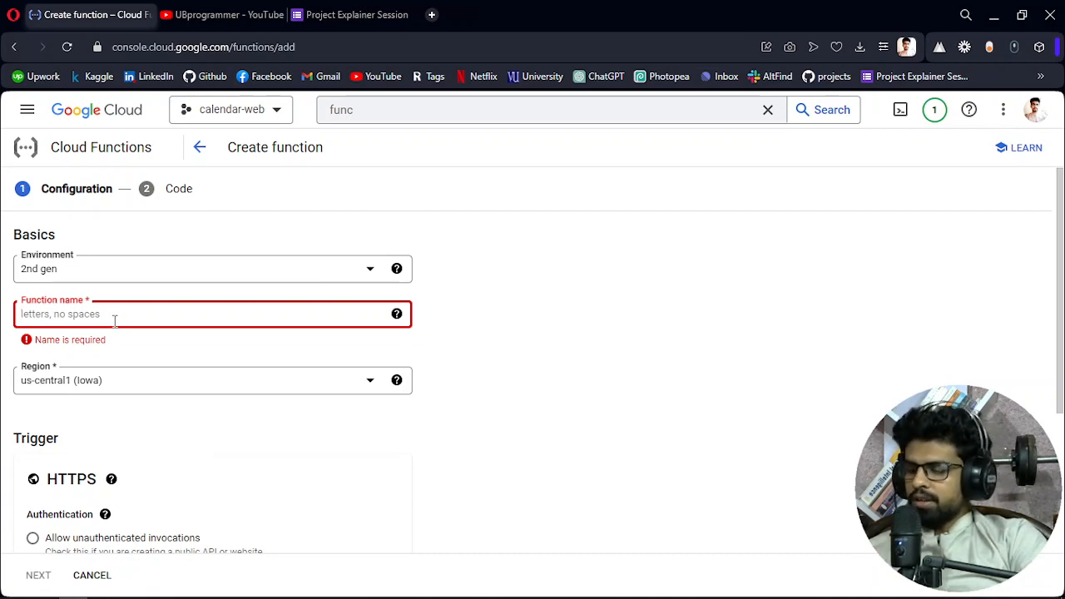
- Name the new function youtube-demo and scroll down the configuration form
{"action": "type", "text": "youtube-s"}
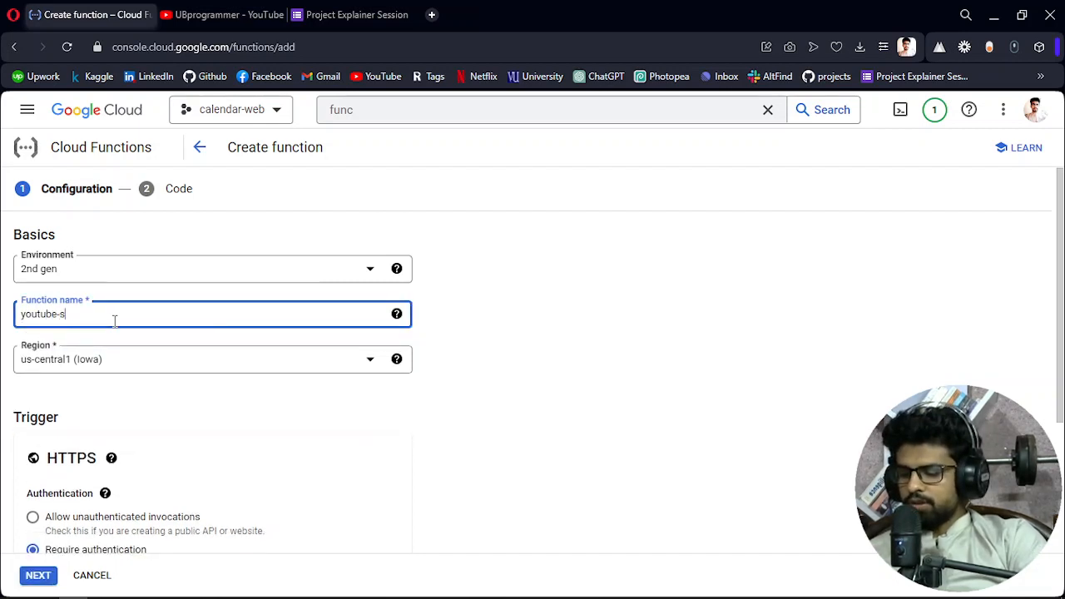
{"action": "key", "text": "Backspace"}
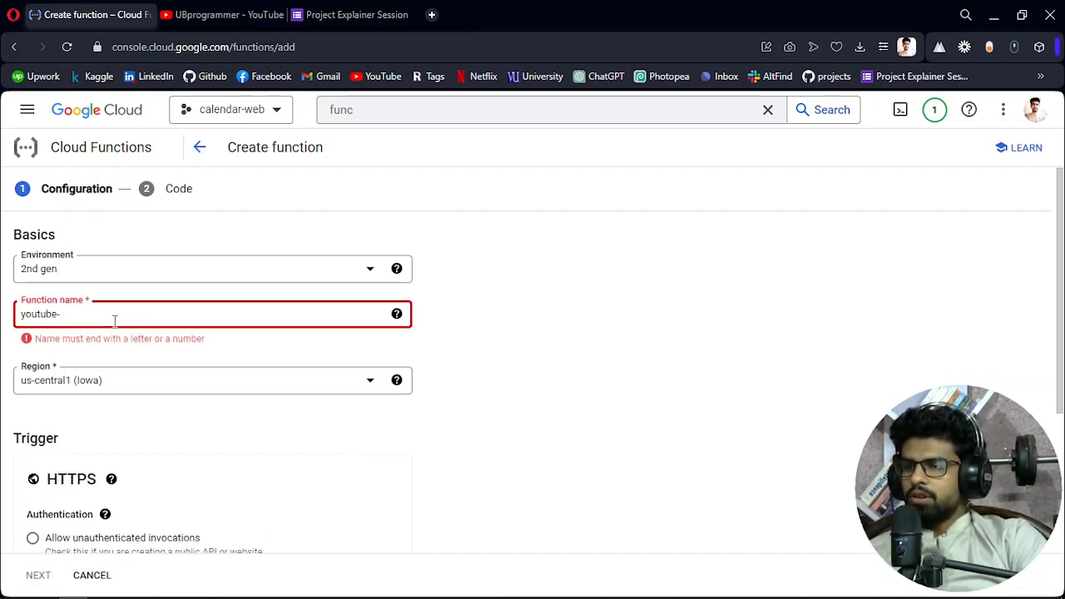
{"action": "type", "text": "demo"}
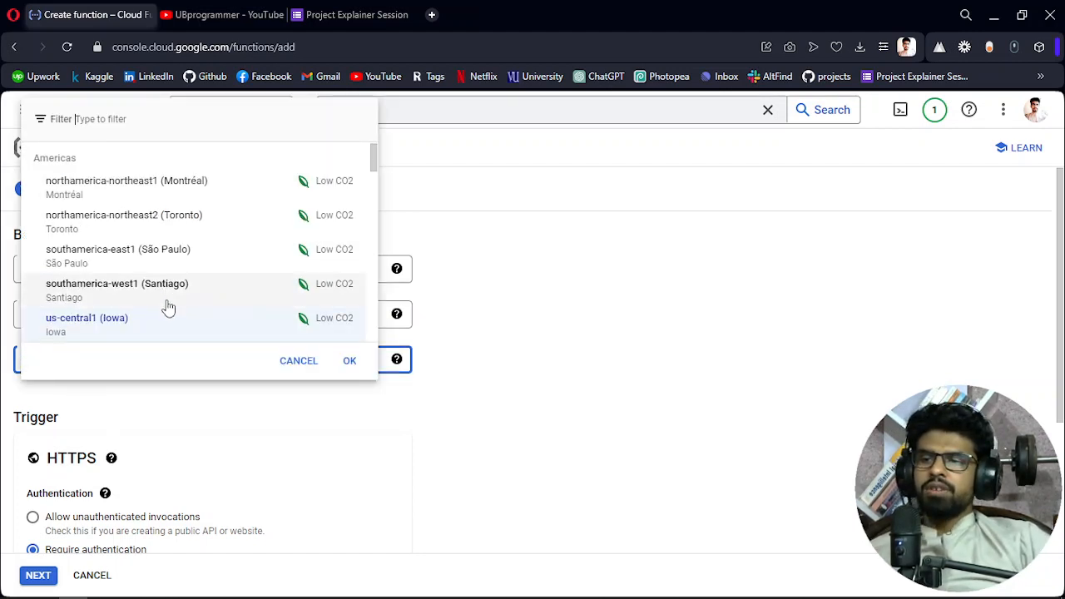
{"action": "scroll", "scroll_direction": "down", "scroll_amount": 3}
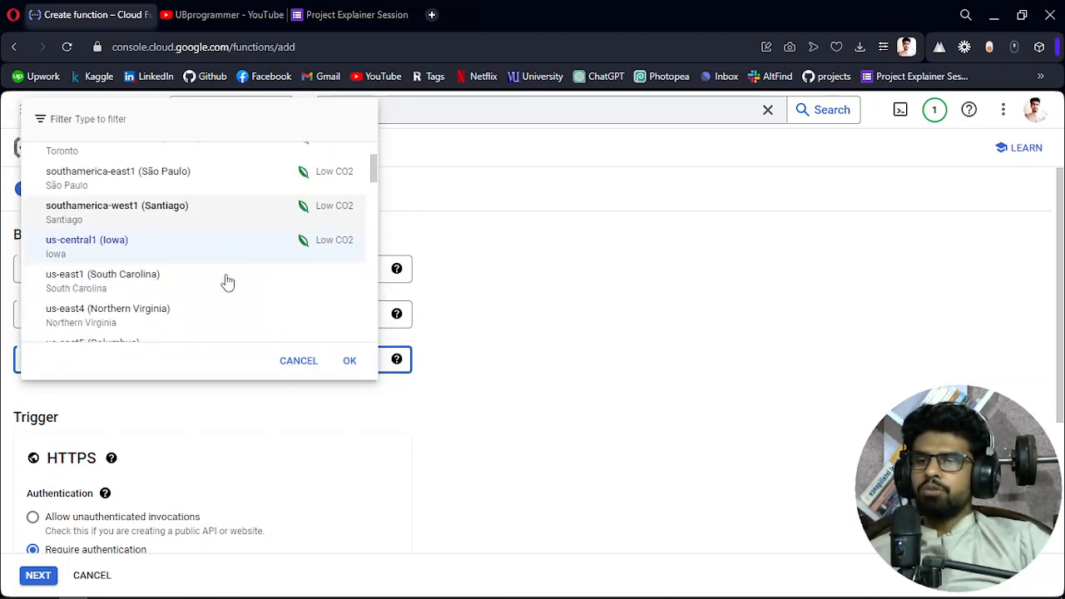
{"action": "scroll", "scroll_direction": "down", "scroll_amount": 3}
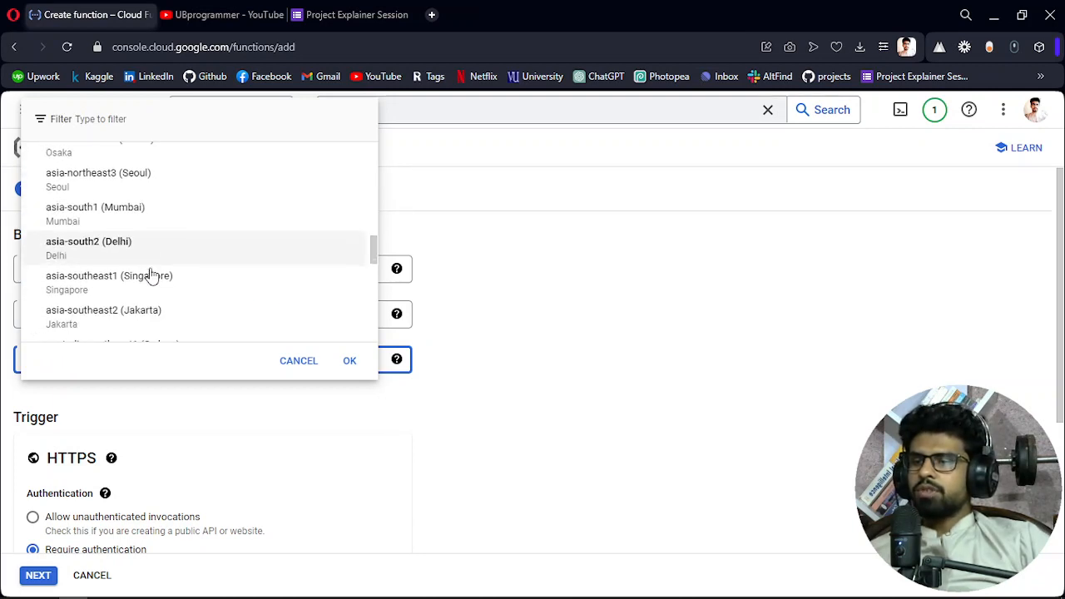
{"action": "scroll", "scroll_direction": "down", "scroll_amount": 3}
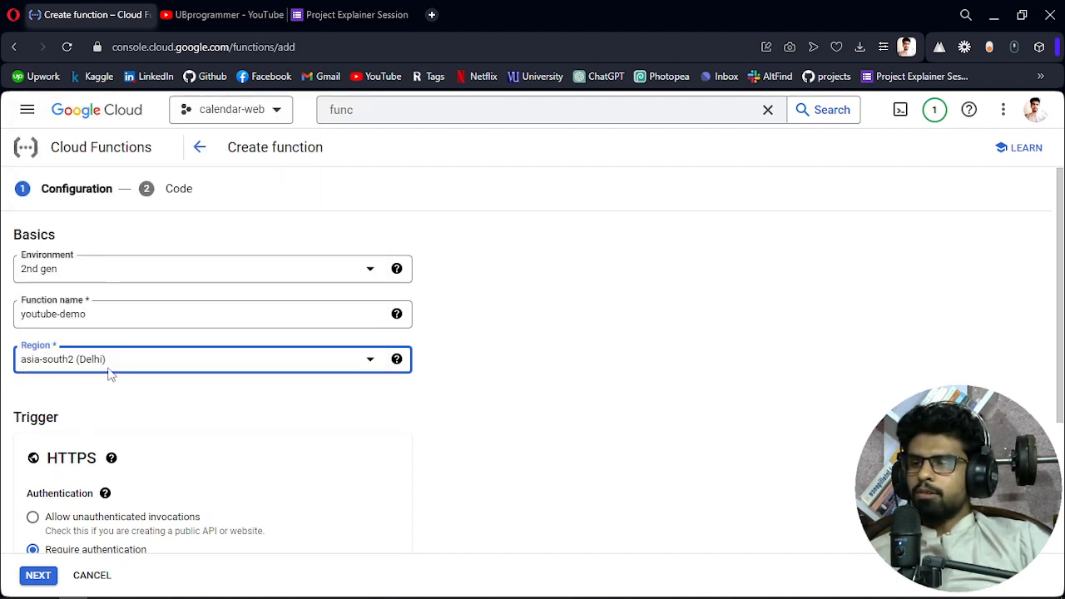
{"action": "scroll", "scroll_direction": "down", "scroll_amount": 3}
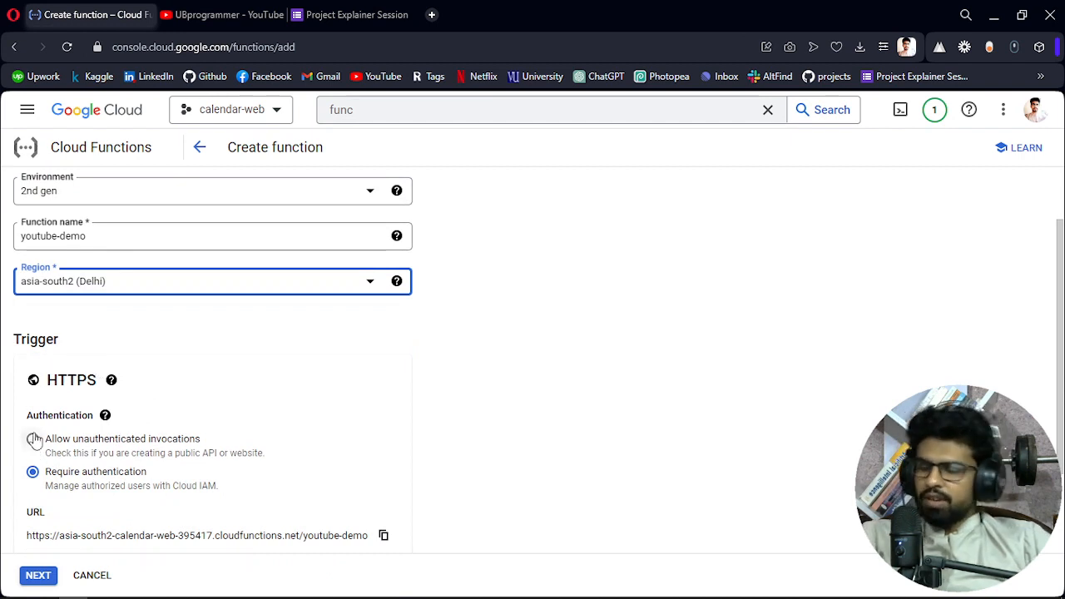
- Allow unauthenticated invocations for the HTTPS trigger and advance to the Code step
{"action": "left_click", "coordinate": [33, 438]}
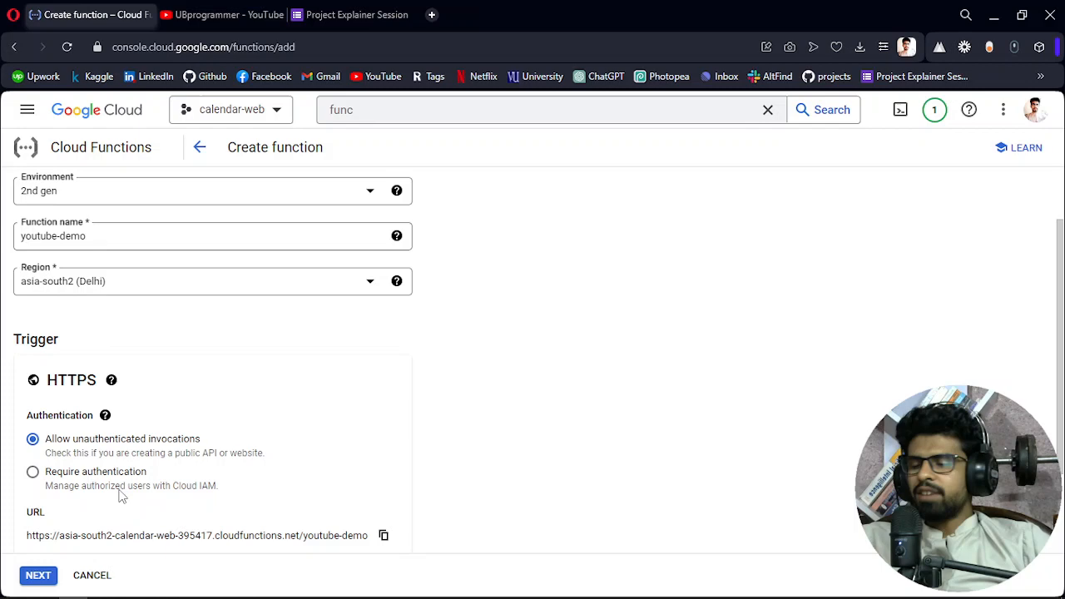
{"action": "scroll", "scroll_direction": "down", "scroll_amount": 3}
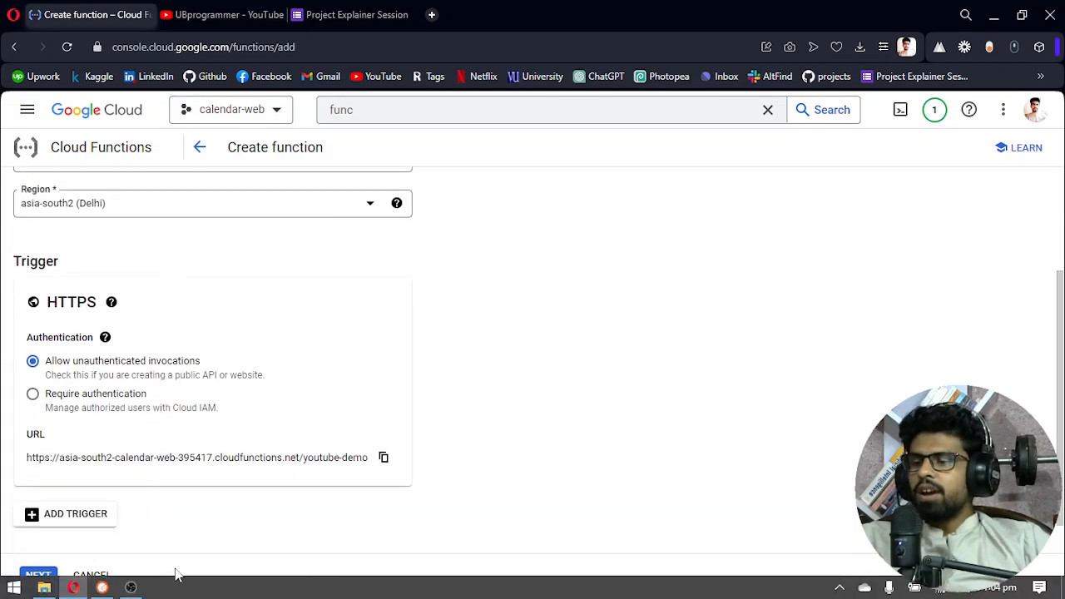
{"action": "left_click", "coordinate": [102, 589]}
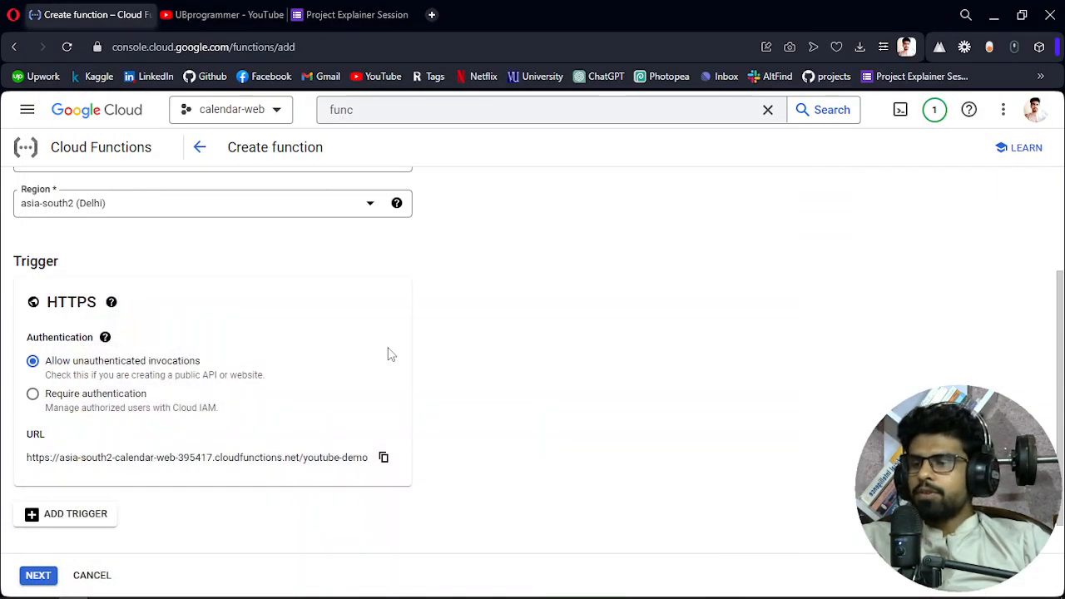
{"action": "scroll", "scroll_direction": "down", "scroll_amount": 3}
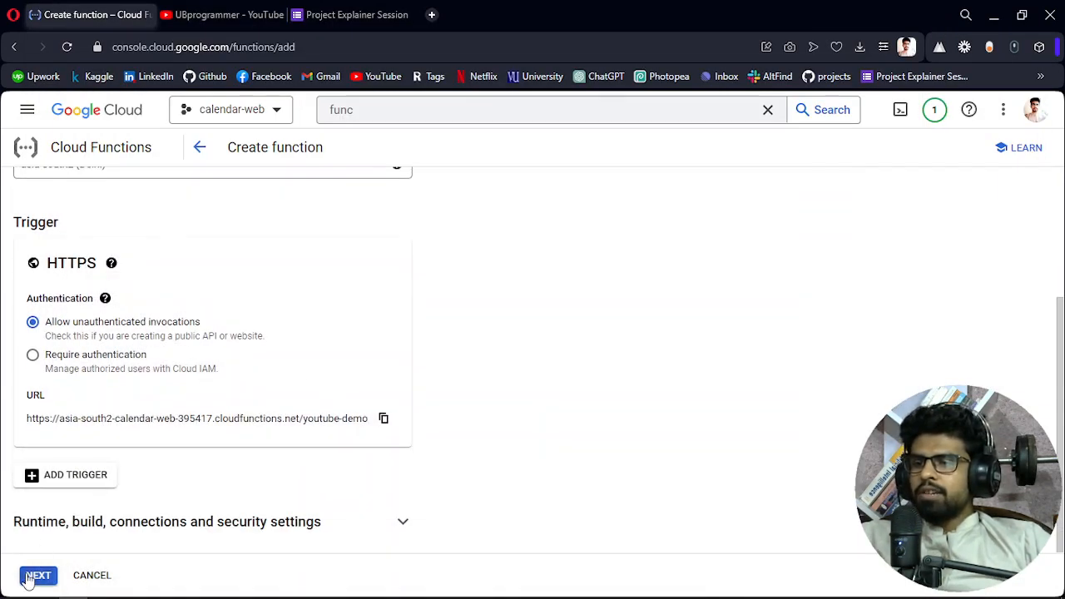
{"action": "left_click", "coordinate": [38, 575]}
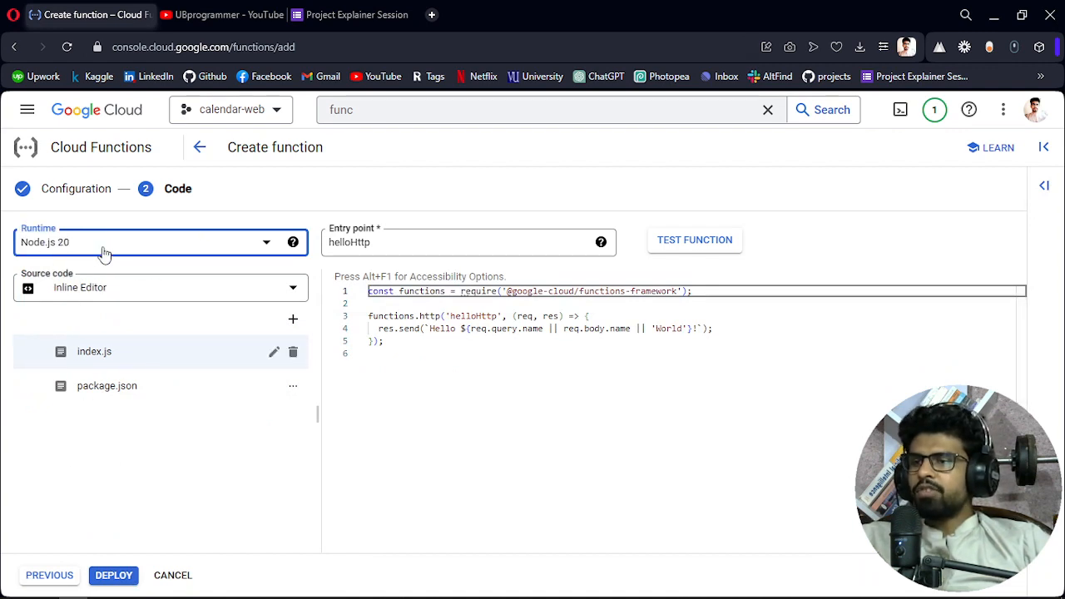
- Select Python 3.11 from the Runtime dropdown
{"action": "left_click", "coordinate": [159, 243]}
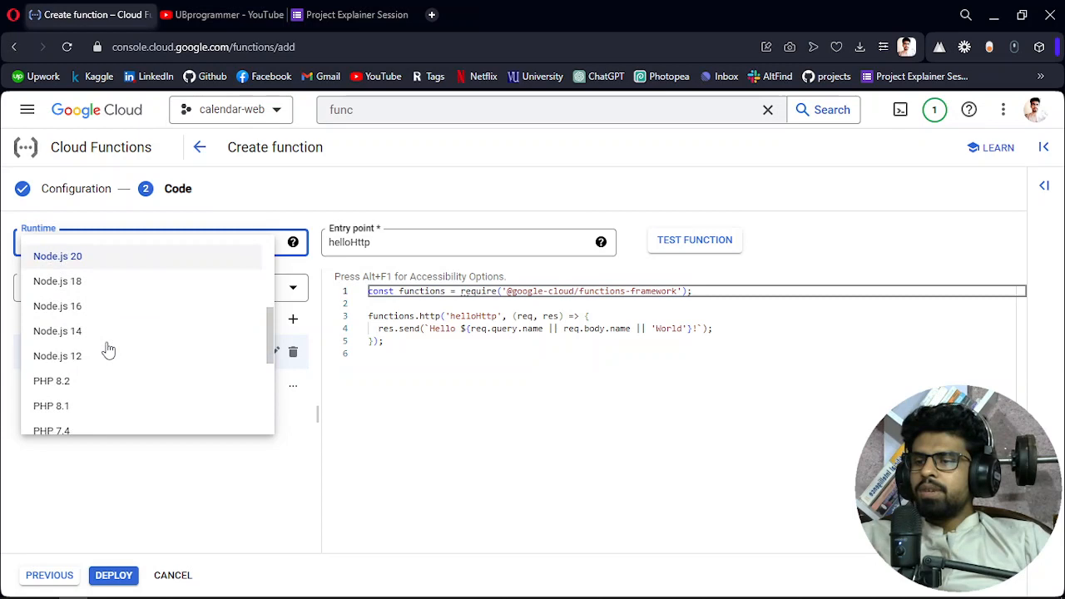
{"action": "scroll", "scroll_direction": "down", "scroll_amount": 3}
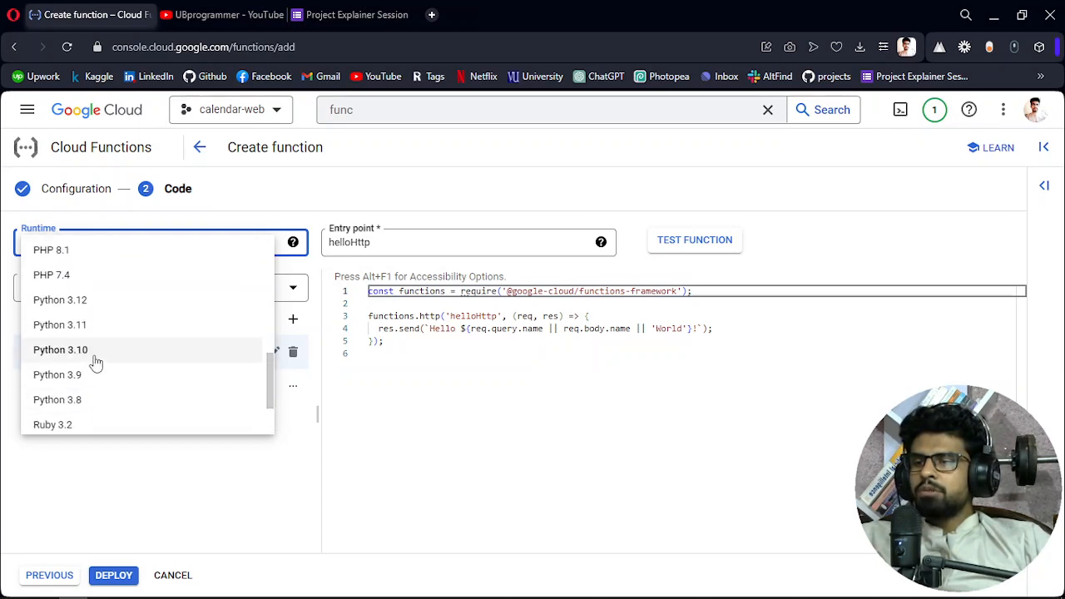
{"action": "mouse_move", "coordinate": [60, 325]}
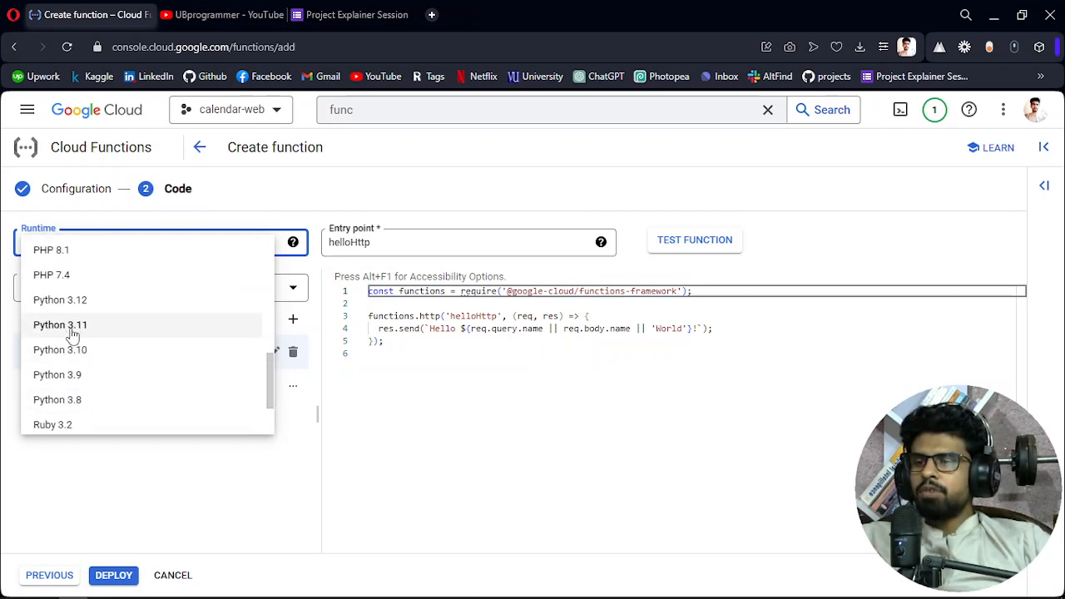
{"action": "mouse_move", "coordinate": [94, 344]}
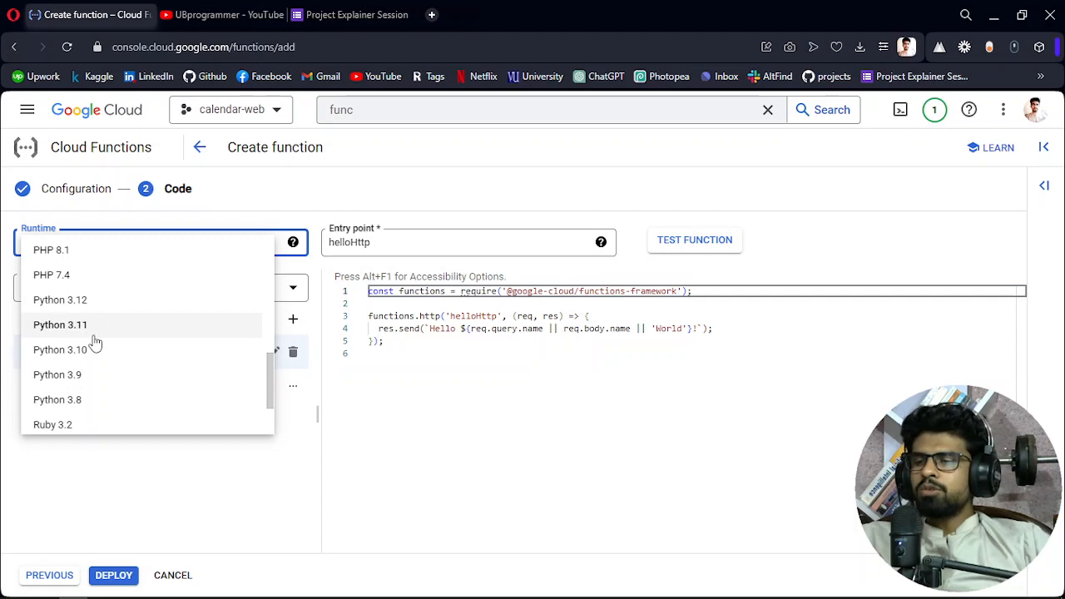
{"action": "mouse_move", "coordinate": [73, 333]}
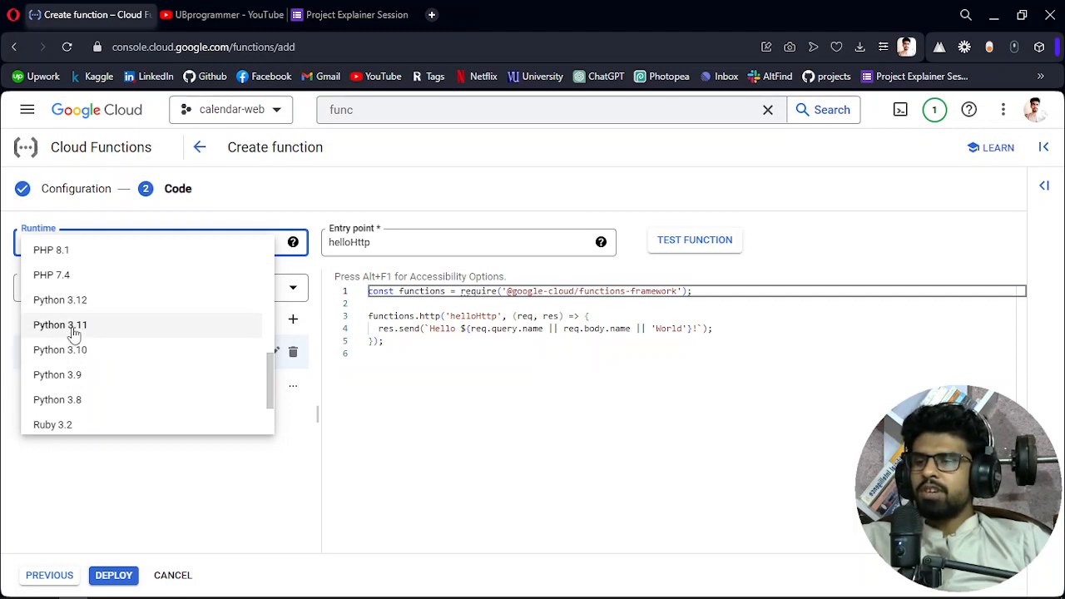
{"action": "mouse_move", "coordinate": [60, 325]}
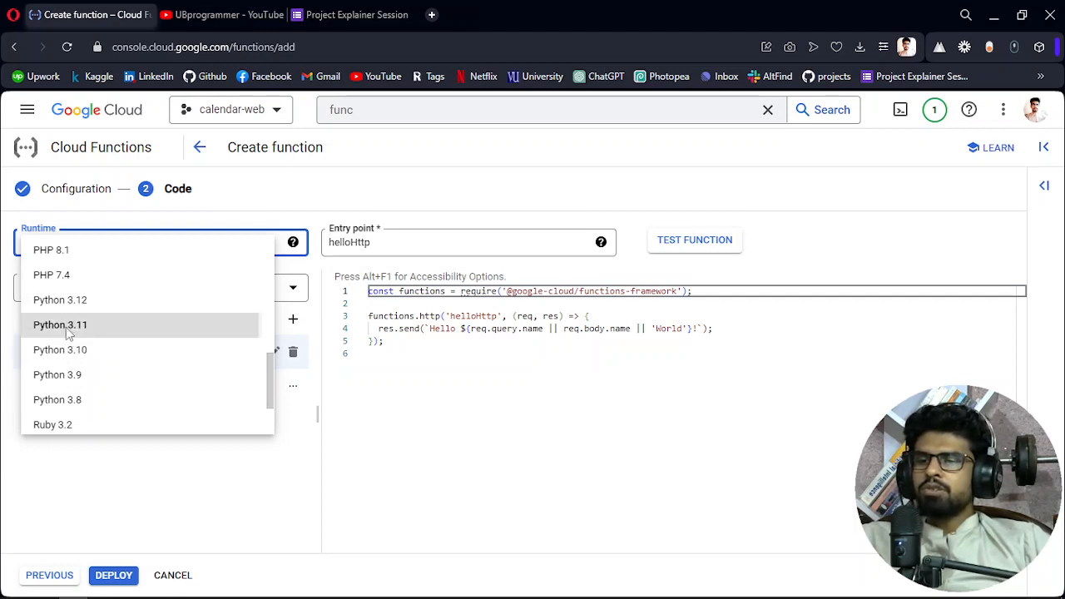
{"action": "left_click", "coordinate": [60, 324]}
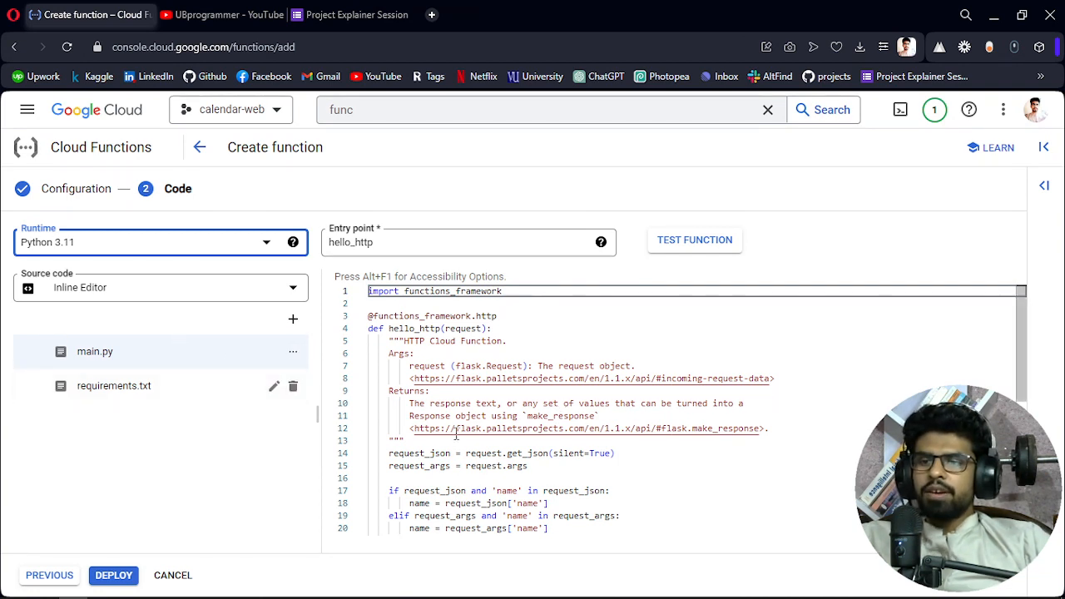
- Delete main.py's docstring and request-parsing lines, then view requirements.txt
{"action": "scroll", "scroll_direction": "down", "scroll_amount": 3}
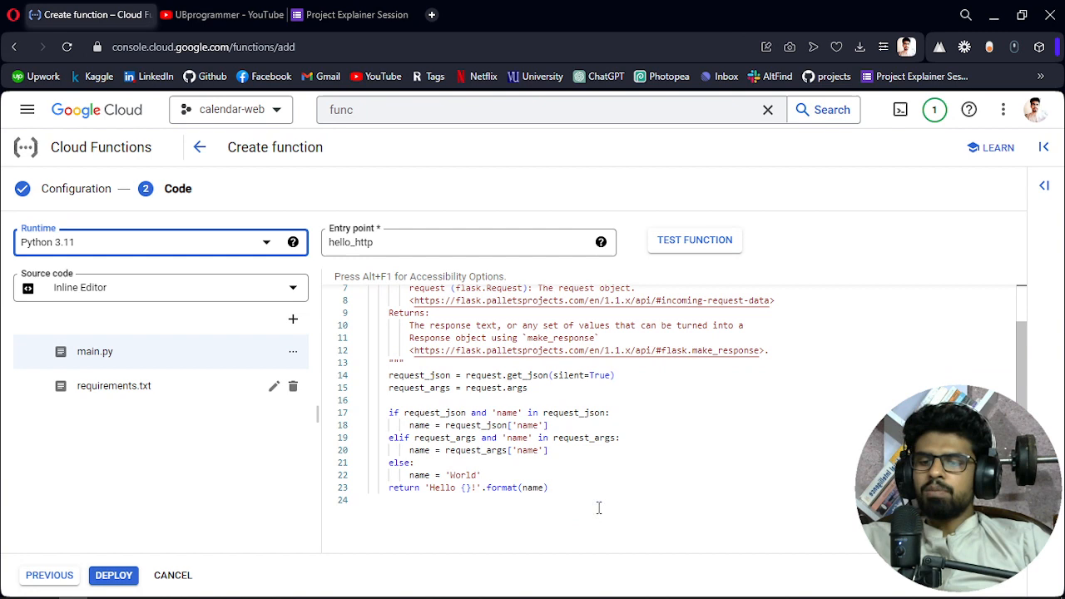
{"action": "left_click", "coordinate": [549, 487]}
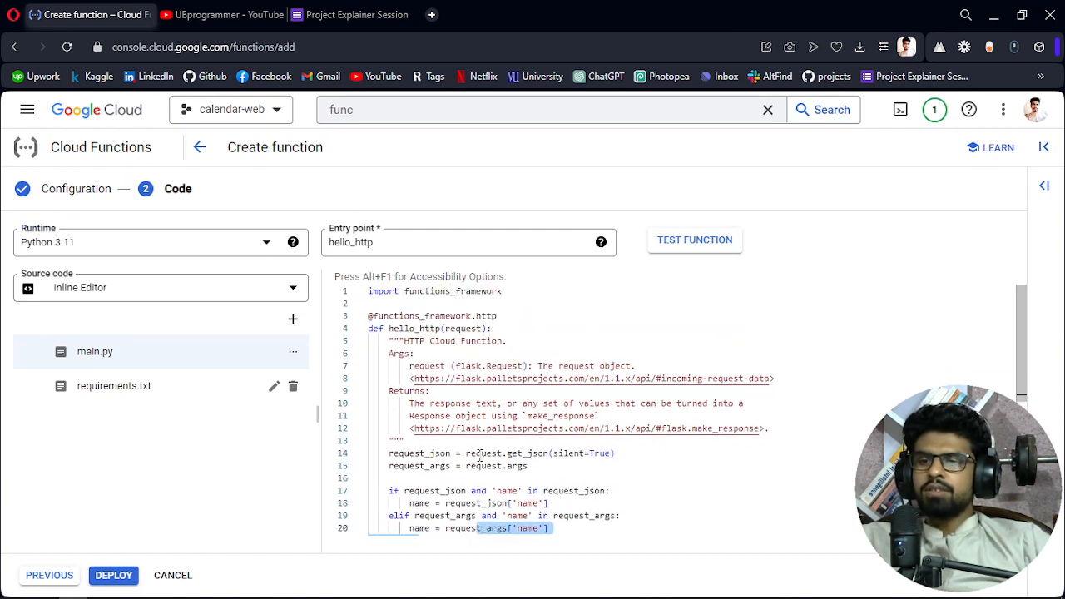
{"action": "left_click_drag", "start_coordinate": [400, 341], "coordinate": [552, 528]}
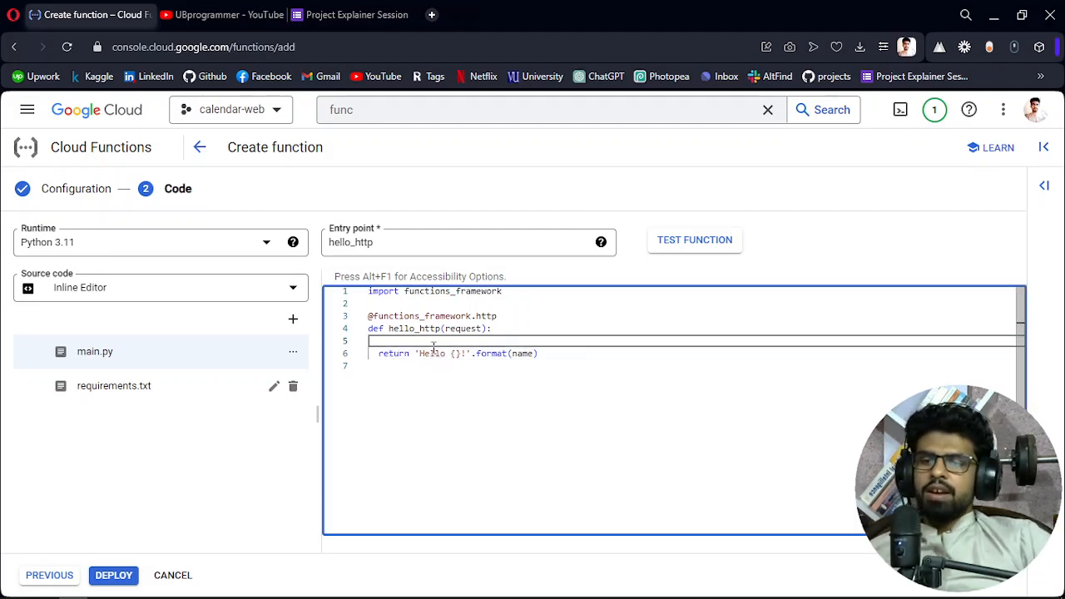
{"action": "double_click", "coordinate": [414, 328]}
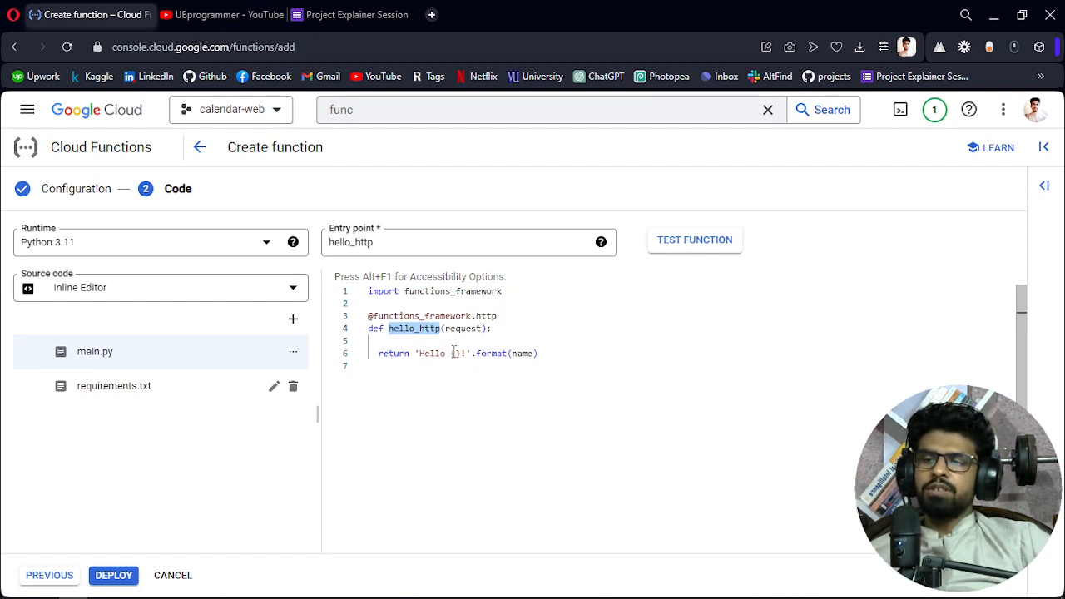
{"action": "left_click", "coordinate": [114, 386]}
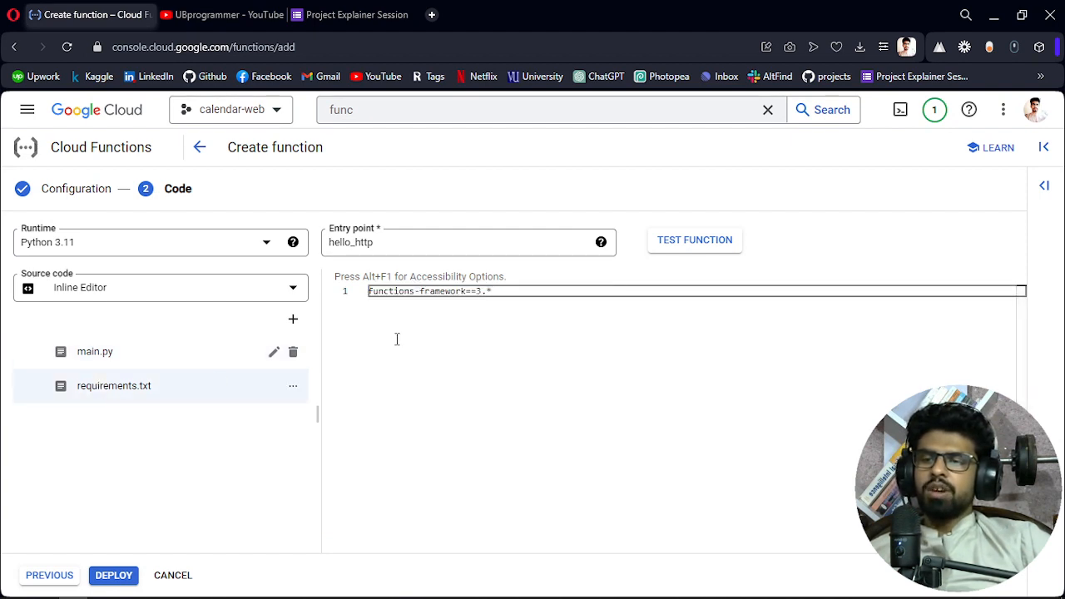
{"action": "left_click", "coordinate": [94, 351]}
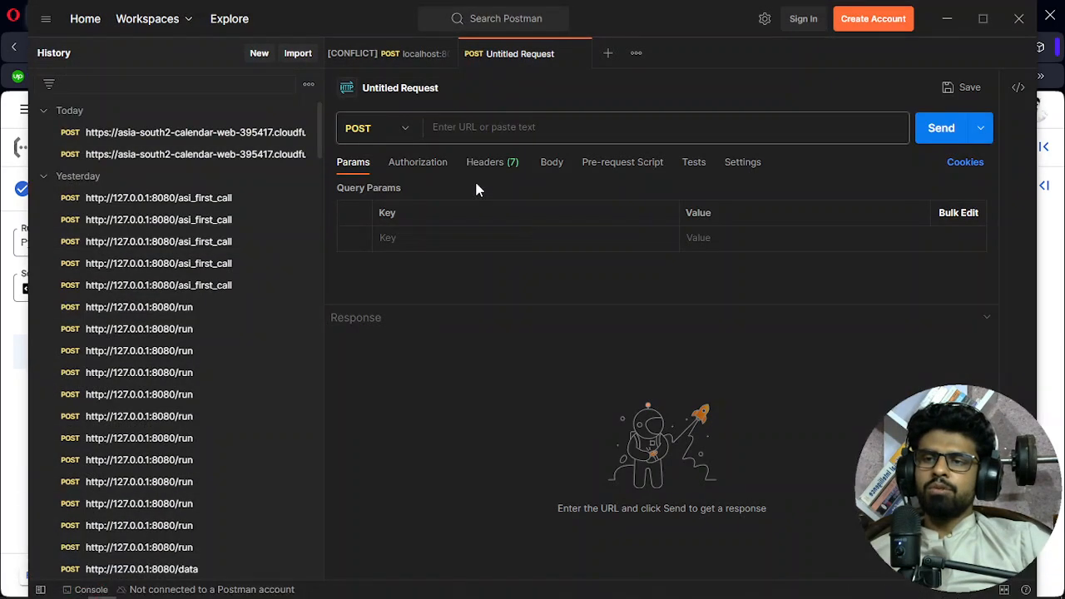
- Give the Postman request an x-www-form-urlencoded body with my_name set to Ubaid
{"action": "left_click", "coordinate": [552, 161]}
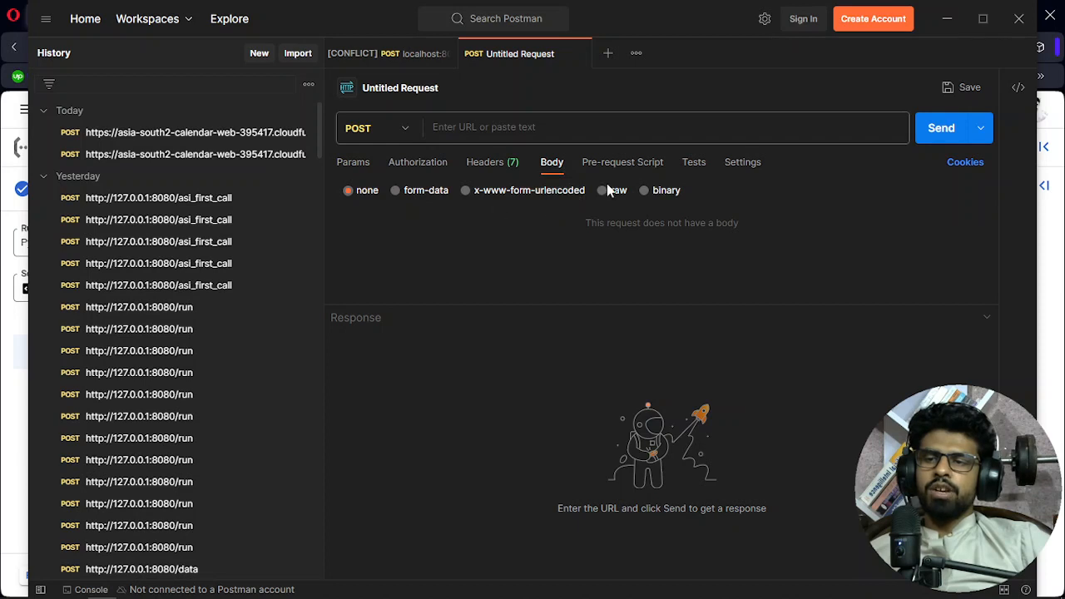
{"action": "left_click", "coordinate": [603, 189]}
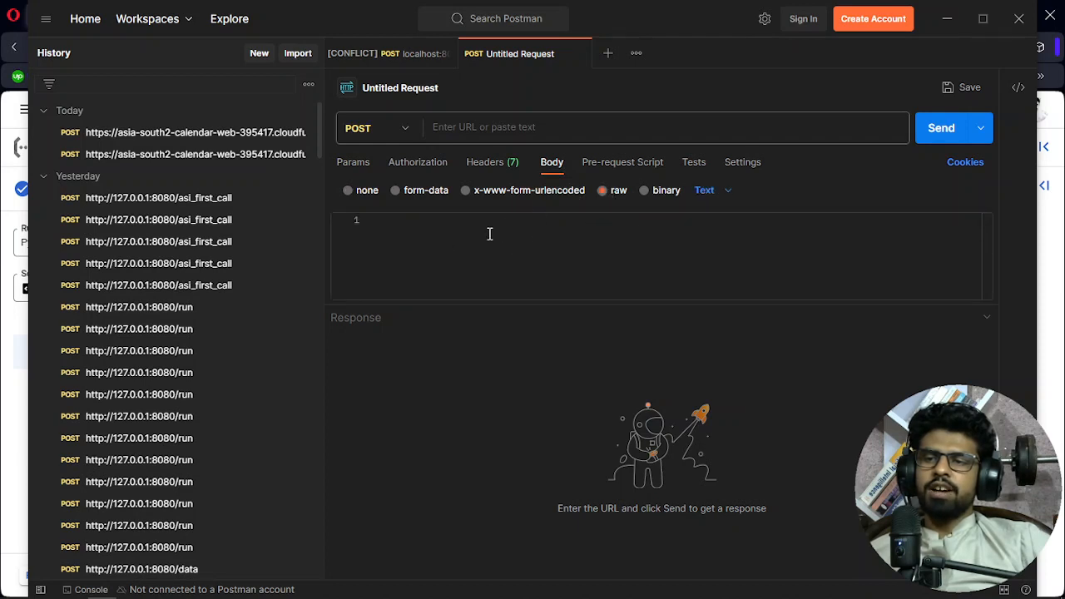
{"action": "left_click", "coordinate": [466, 190]}
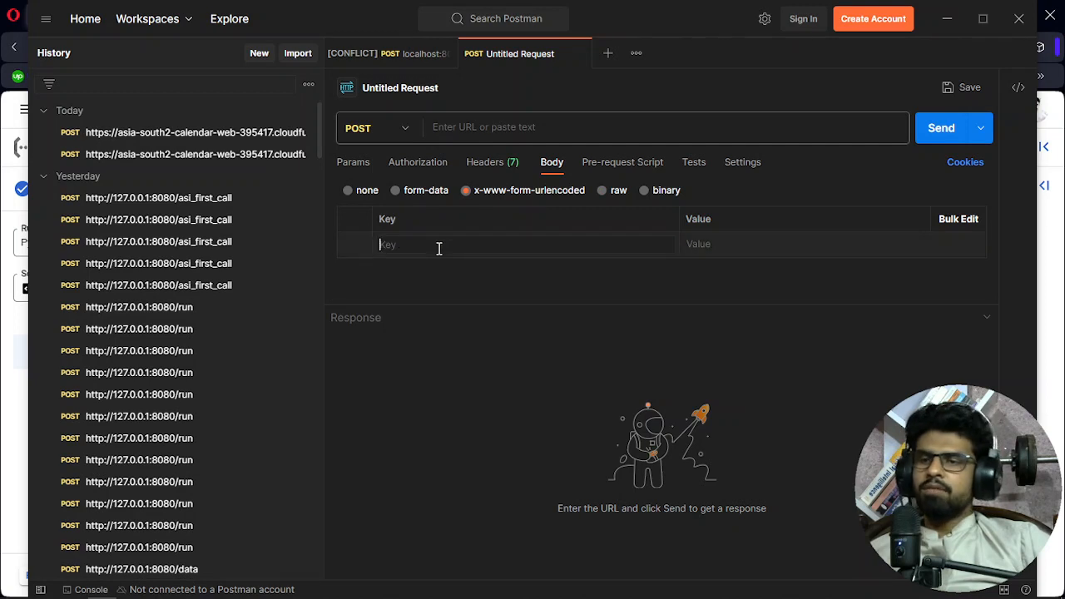
{"action": "type", "text": "my_r"}
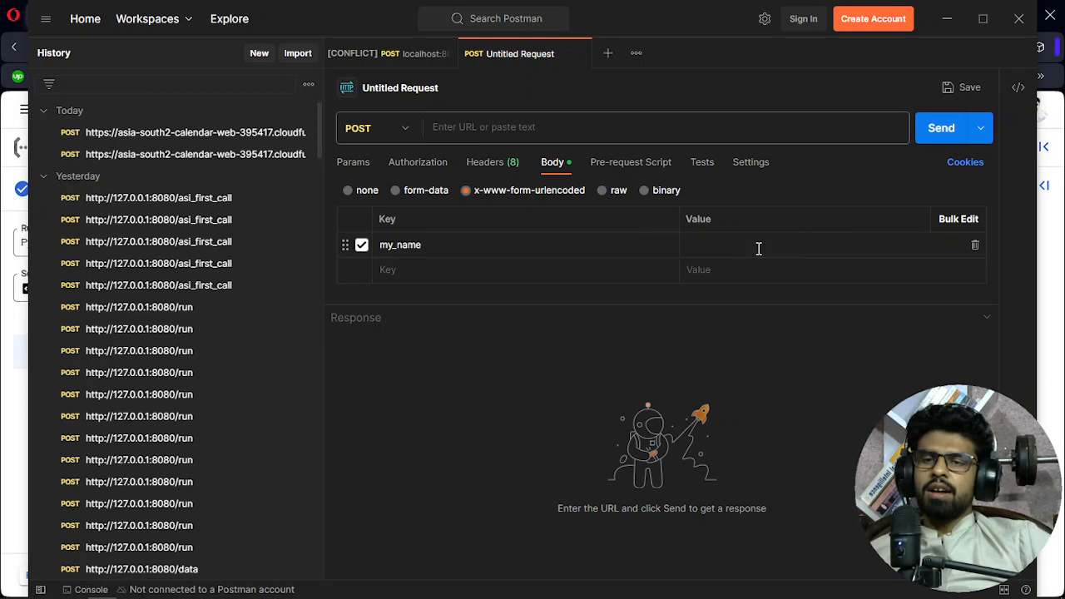
{"action": "type", "text": "Ubaid"}
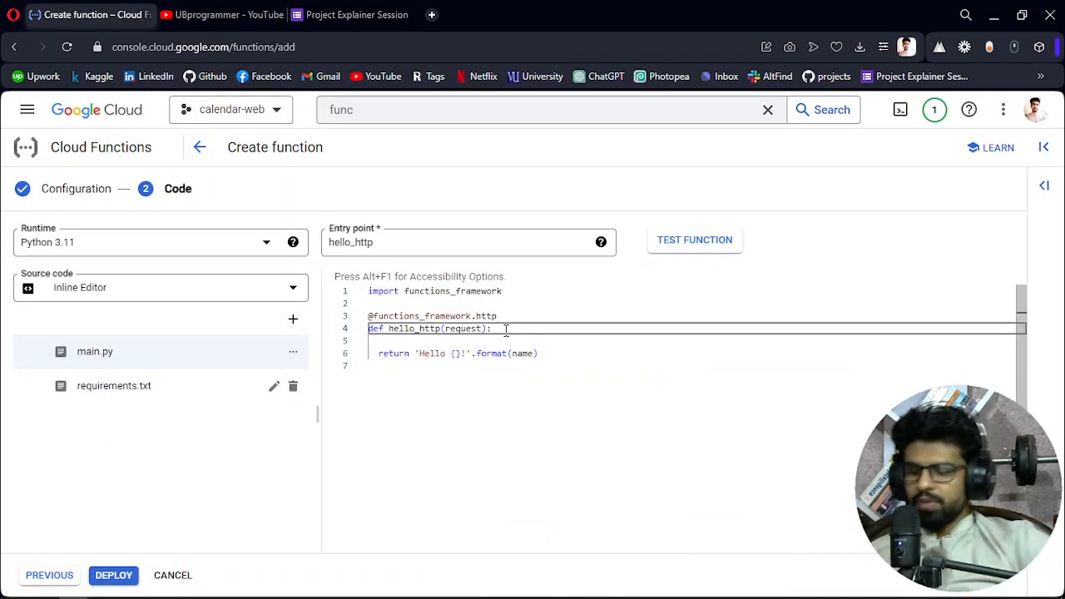
- Type data_received = request.data inside hello_http in main.py
{"action": "type", "text": "d"}
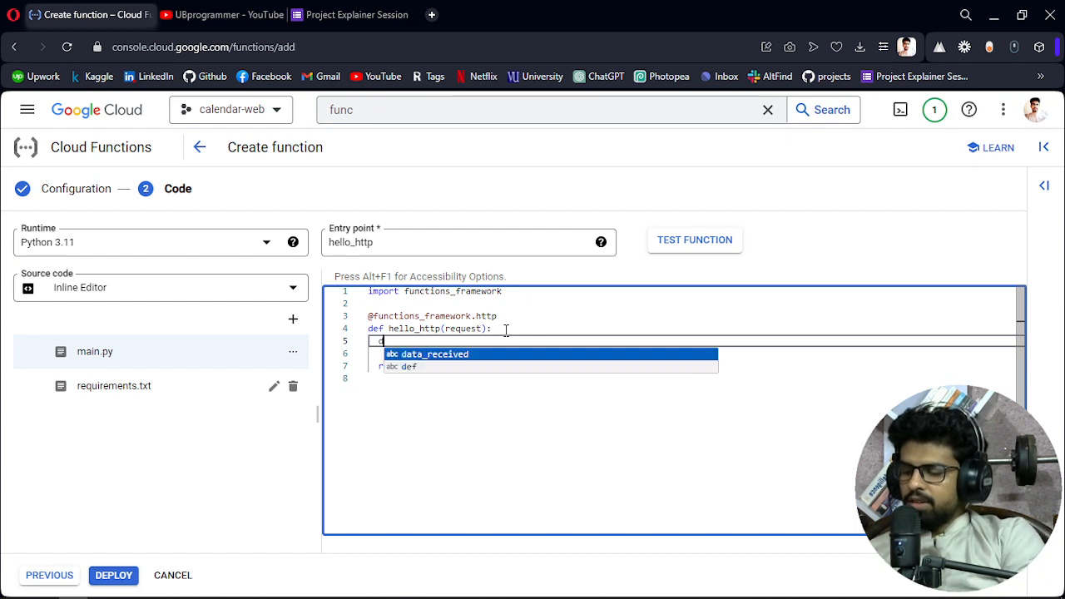
{"action": "type", "text": "ata"}
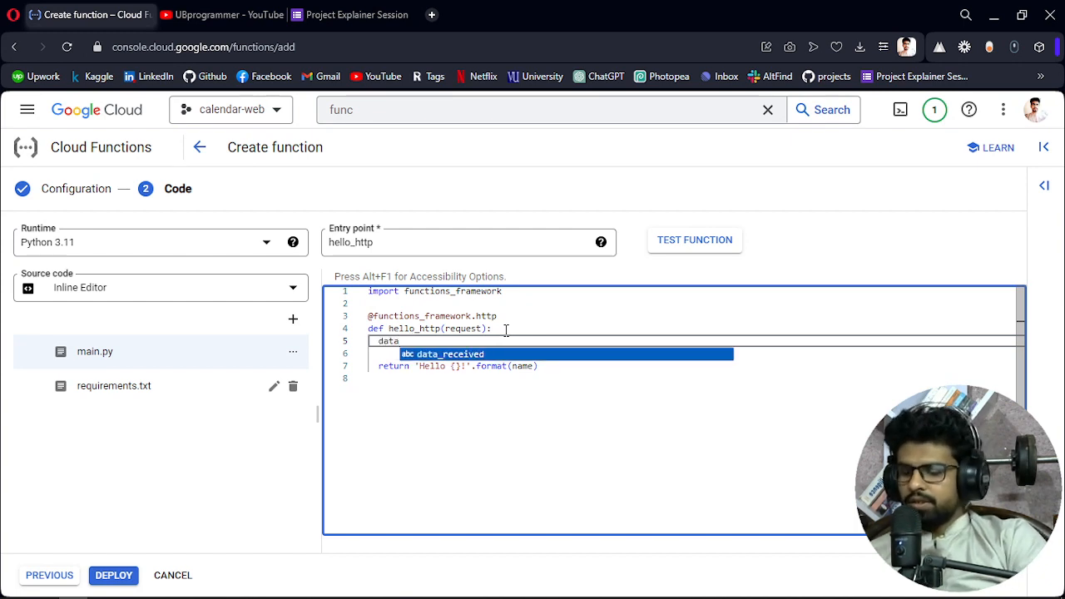
{"action": "type", "text": "_received"}
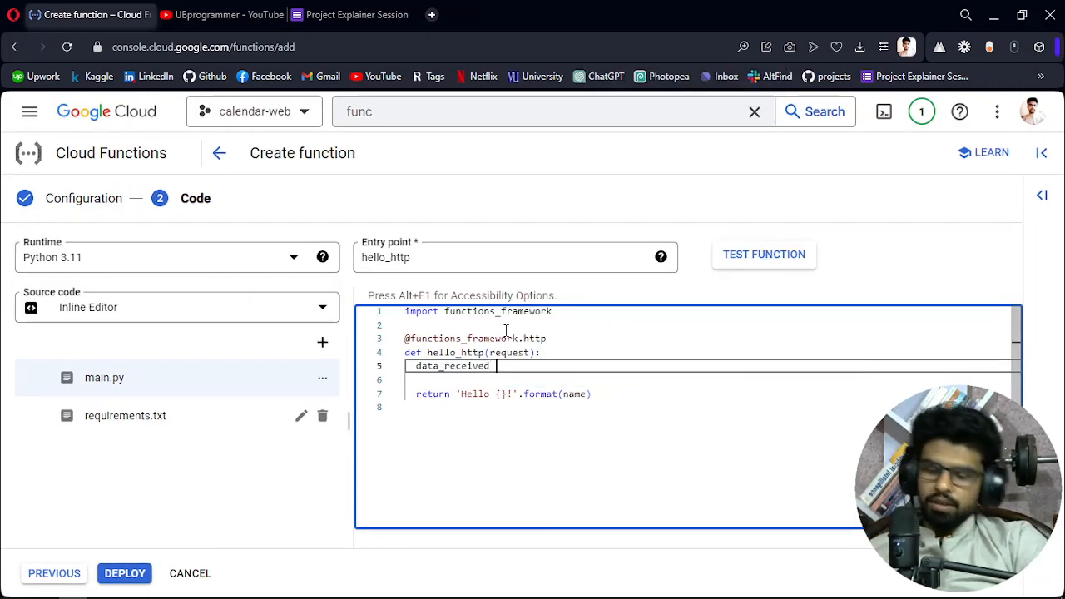
{"action": "type", "text": "="}
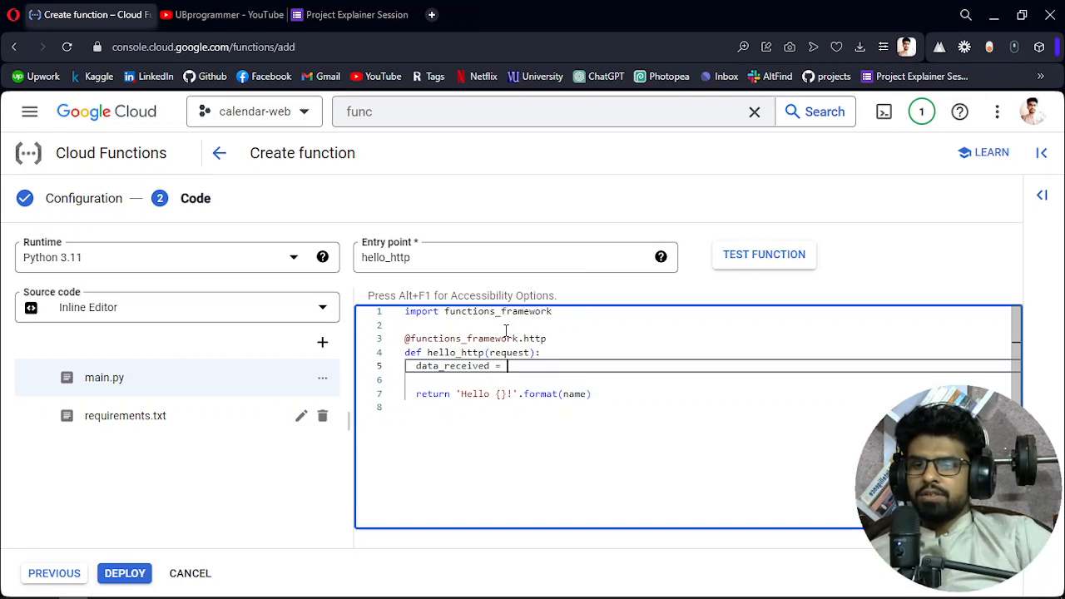
{"action": "type", "text": "reques"}
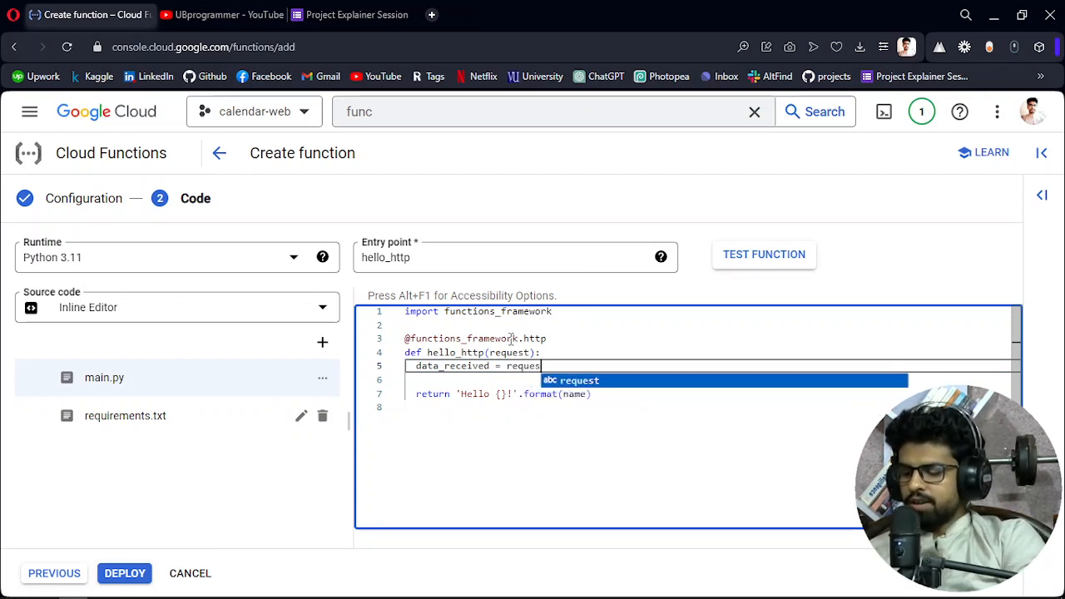
{"action": "type", "text": ".data"}
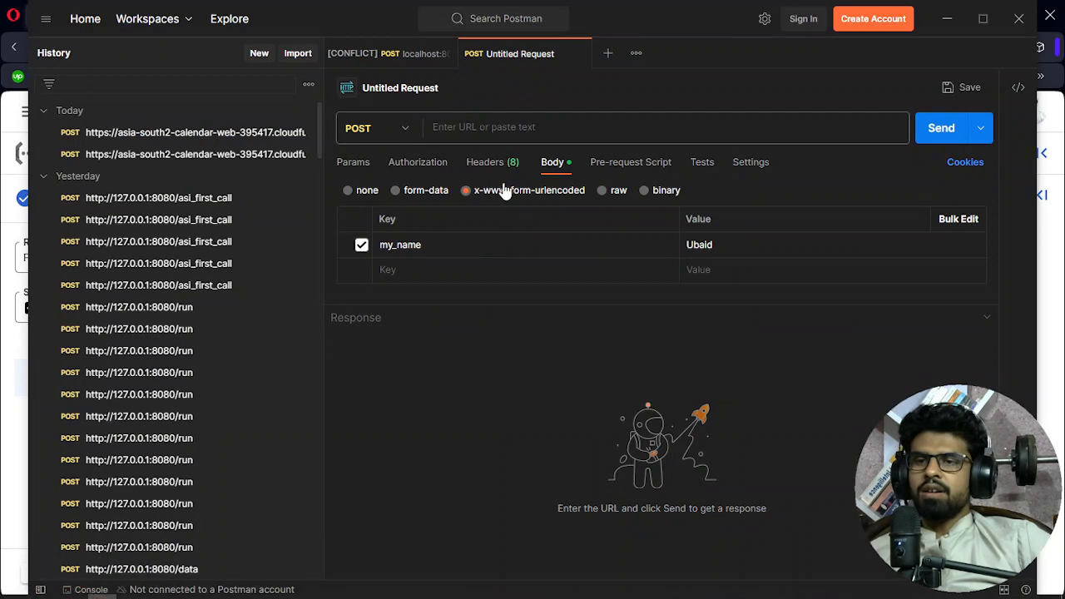
{"action": "mouse_move", "coordinate": [557, 196]}
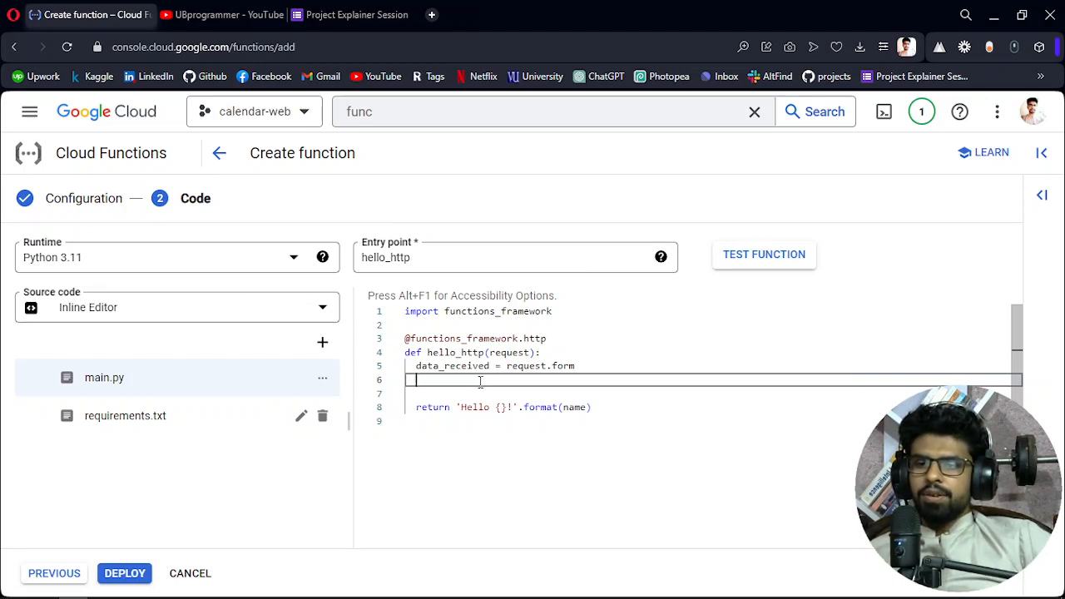
- Assign my_name from the data_received form data in main.py
{"action": "type", "text": "my_name"}
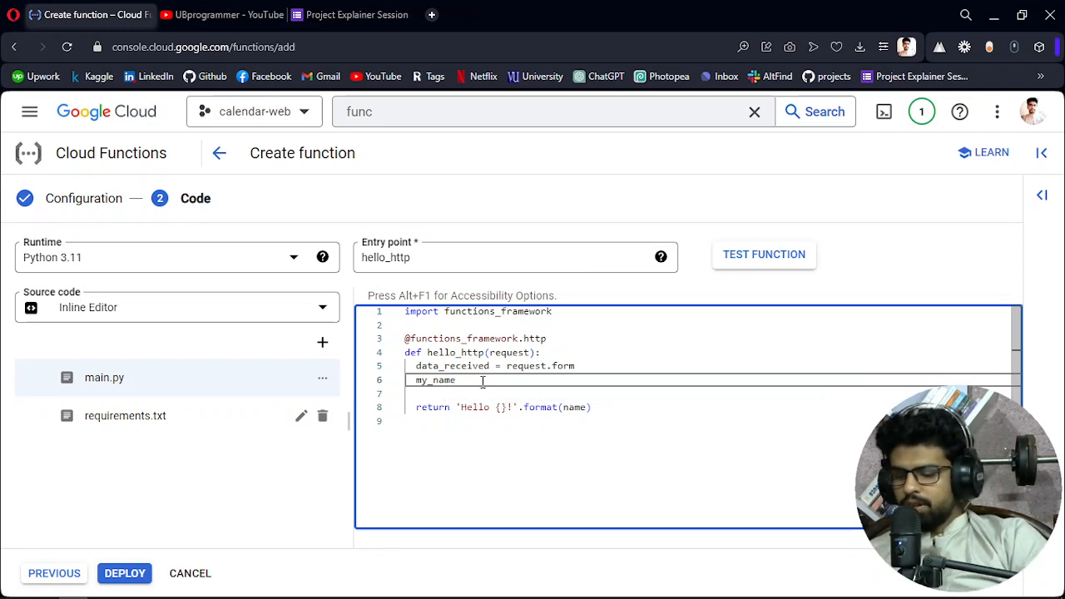
{"action": "type", "text": "="}
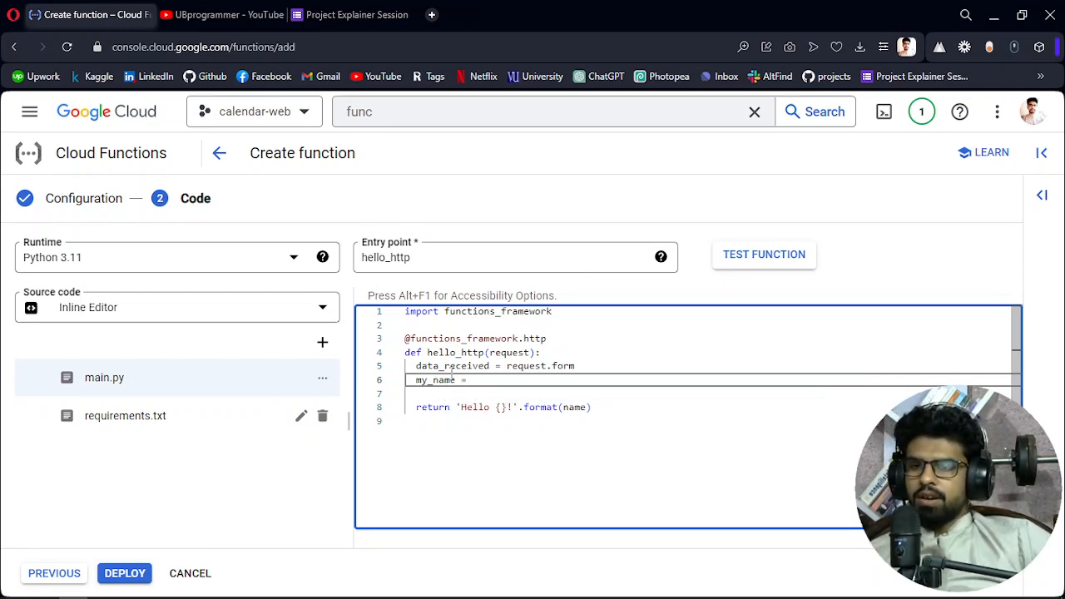
{"action": "double_click", "coordinate": [452, 367]}
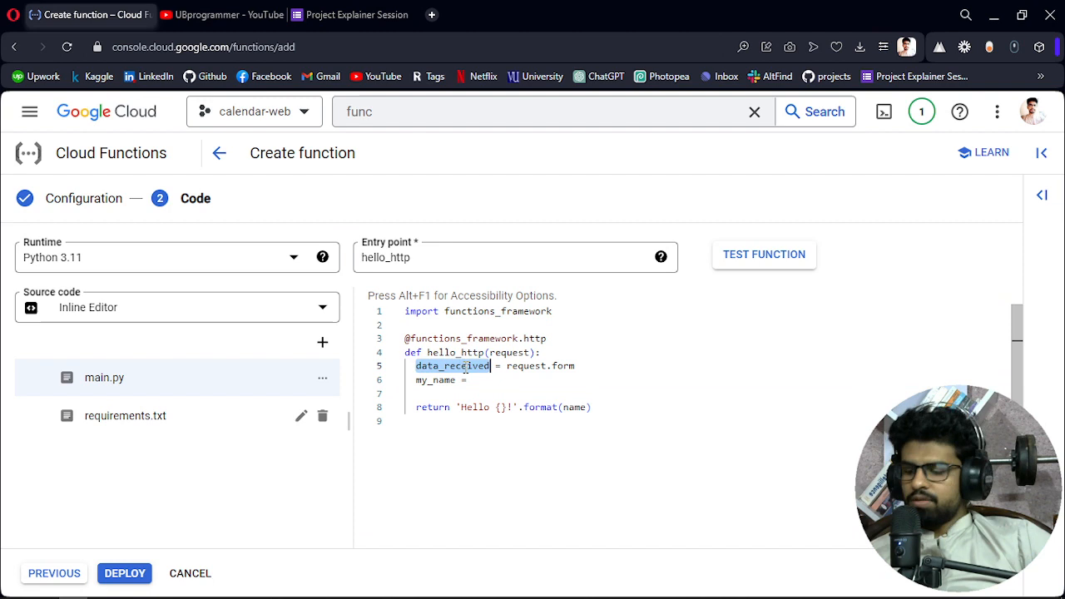
{"action": "type", "text": "data_received[\""}
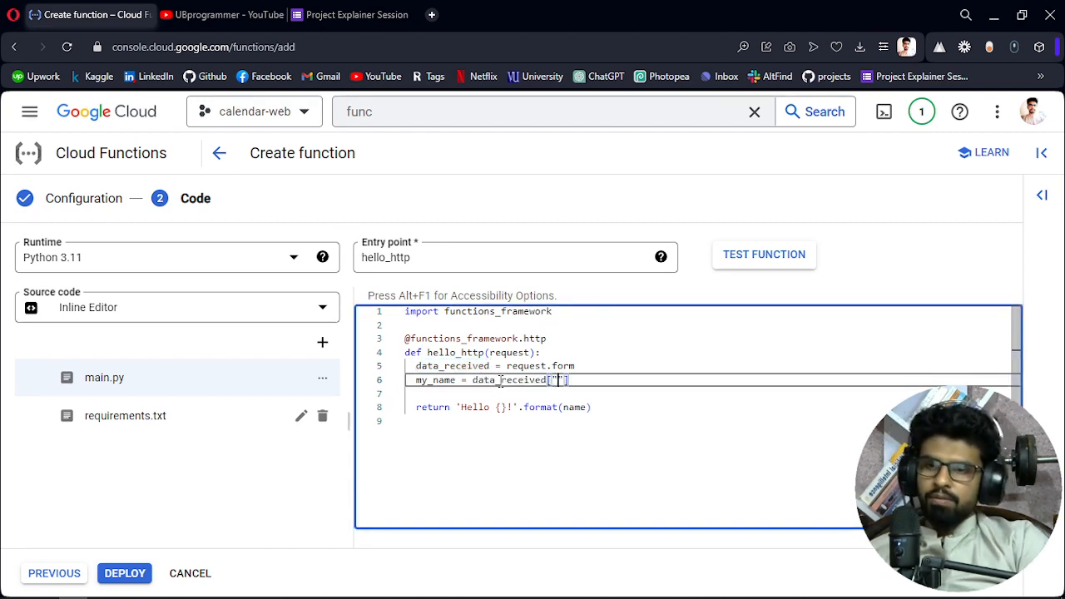
{"action": "type", "text": "data_received"}
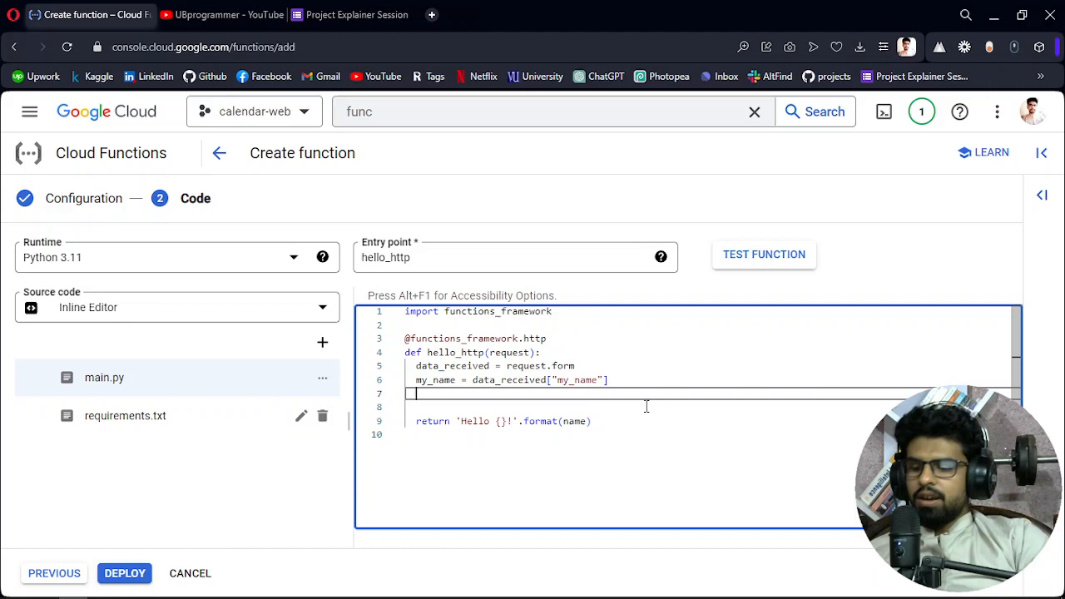
- Add print(my_name) and return f"Hello {my_name}, I am from gcp!"
{"action": "type", "text": "print("}
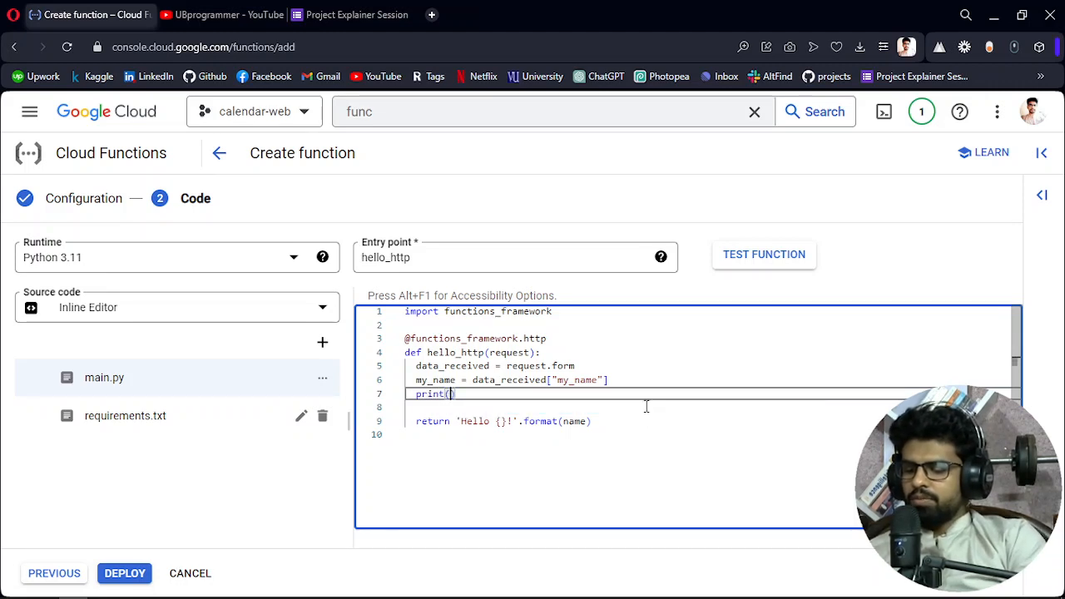
{"action": "type", "text": "my_name"}
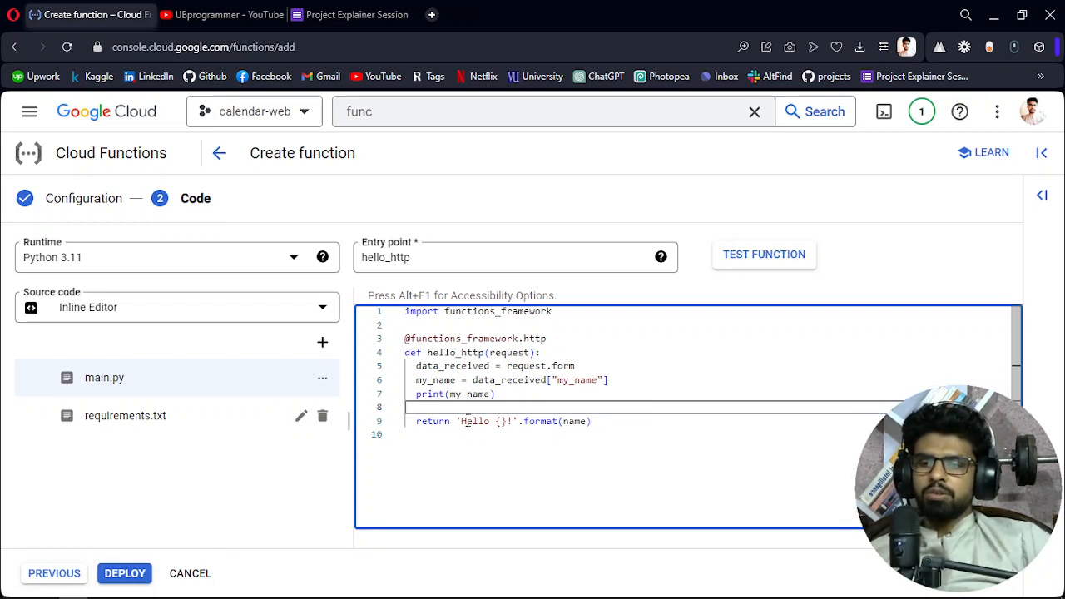
{"action": "type", "text": "f"}
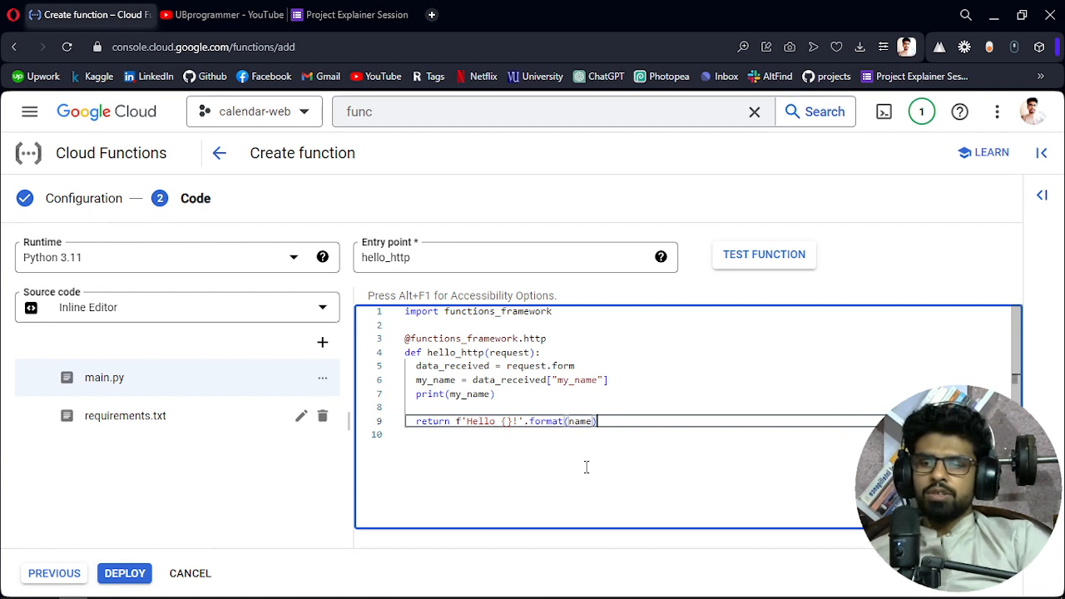
{"action": "key", "text": "BackSpace"}
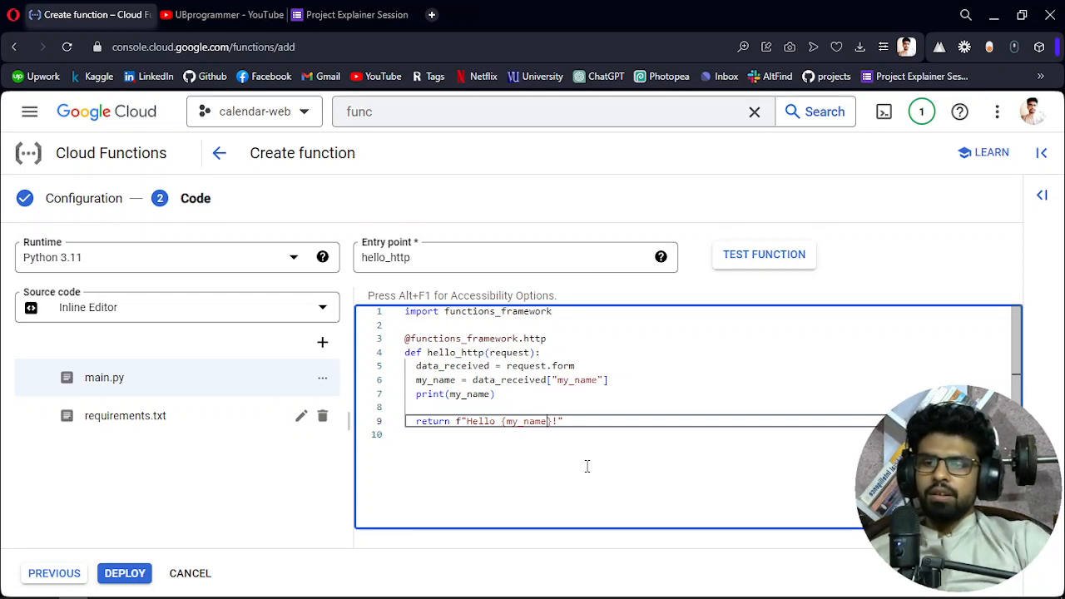
{"action": "type", "text": ", I am"}
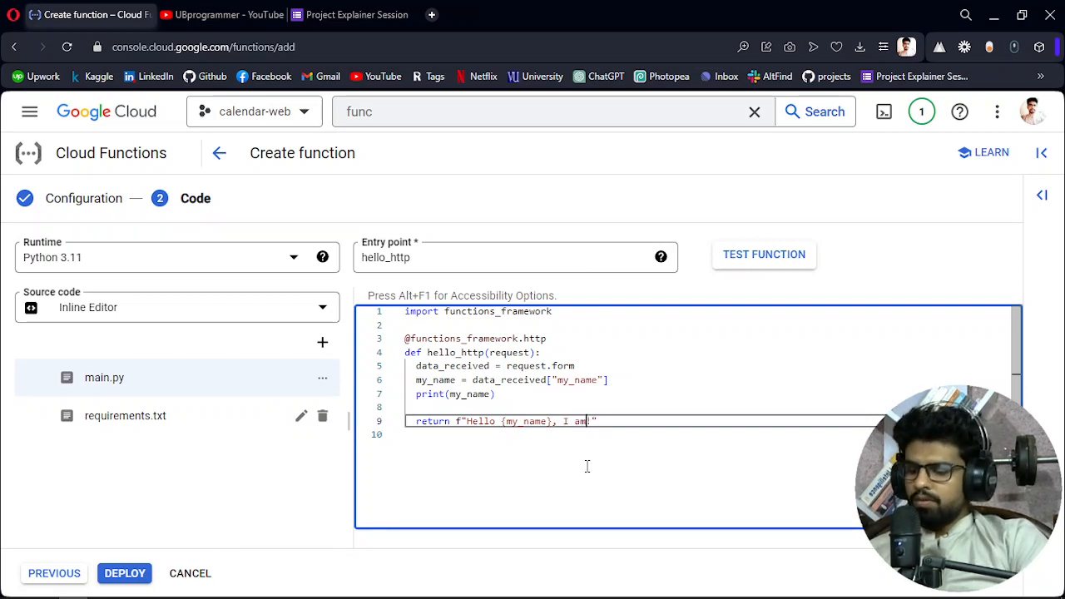
{"action": "type", "text": "from"}
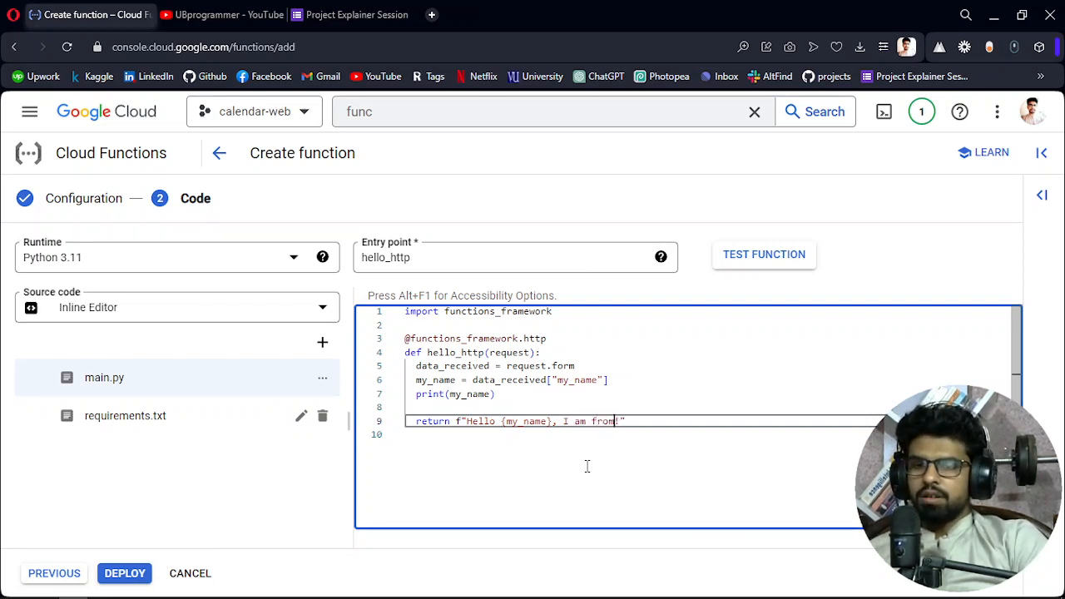
{"action": "type", "text": "gcp"}
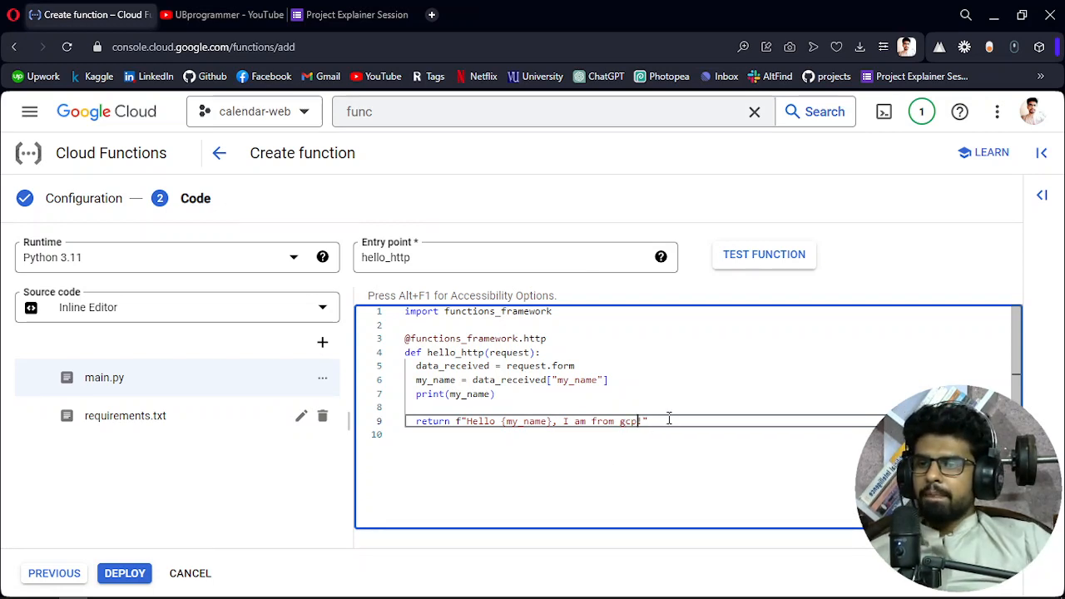
{"action": "mouse_move", "coordinate": [124, 573]}
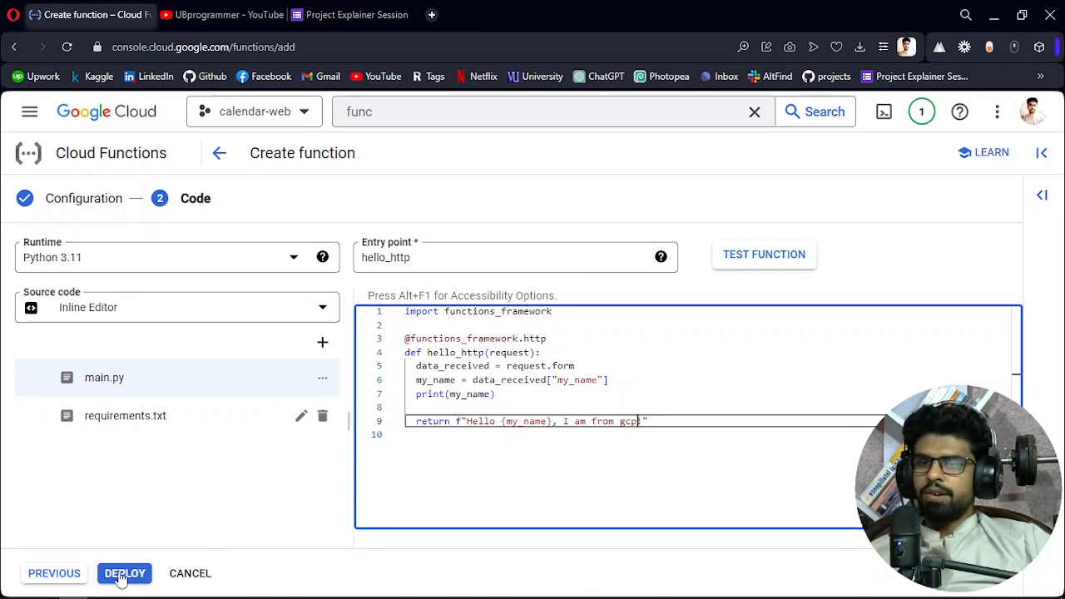
- Deploy the edited youtube-demo function and reach its details page with the build in progress
{"action": "left_click", "coordinate": [125, 573]}
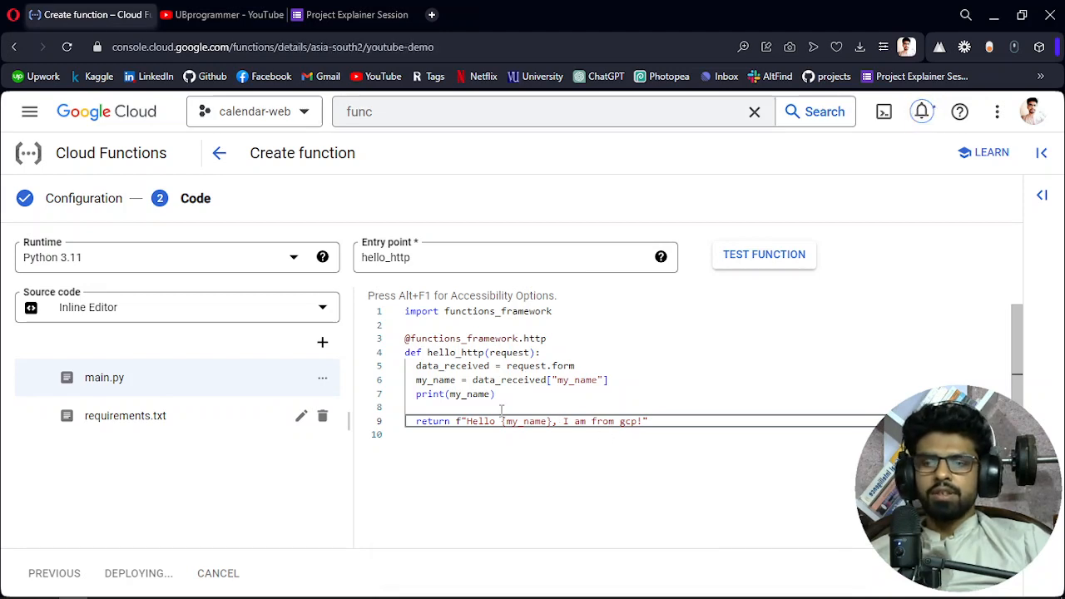
{"action": "left_click", "coordinate": [138, 573]}
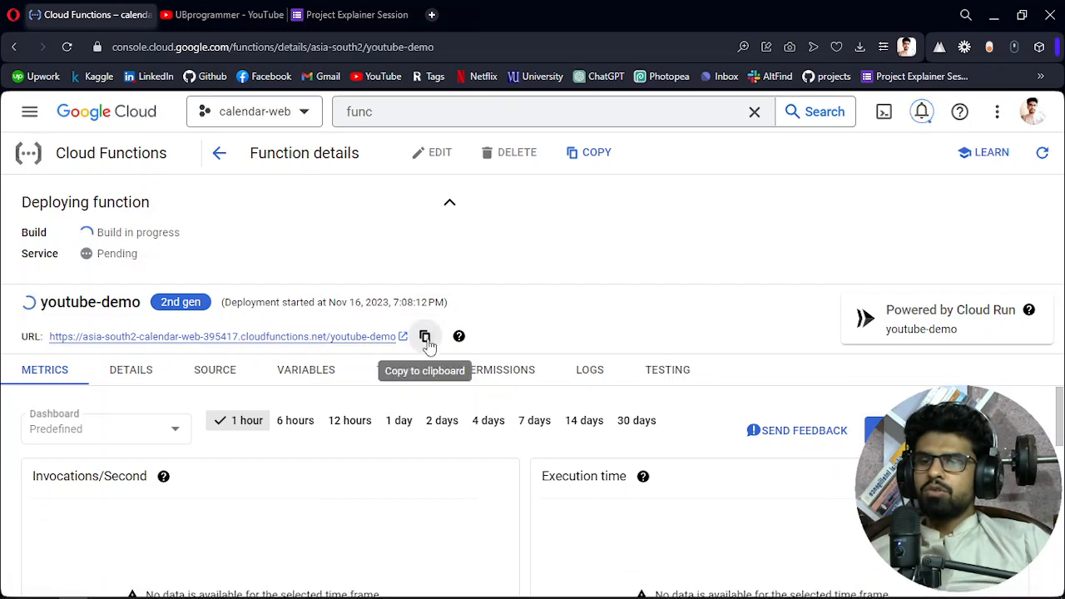
{"action": "mouse_move", "coordinate": [58, 347]}
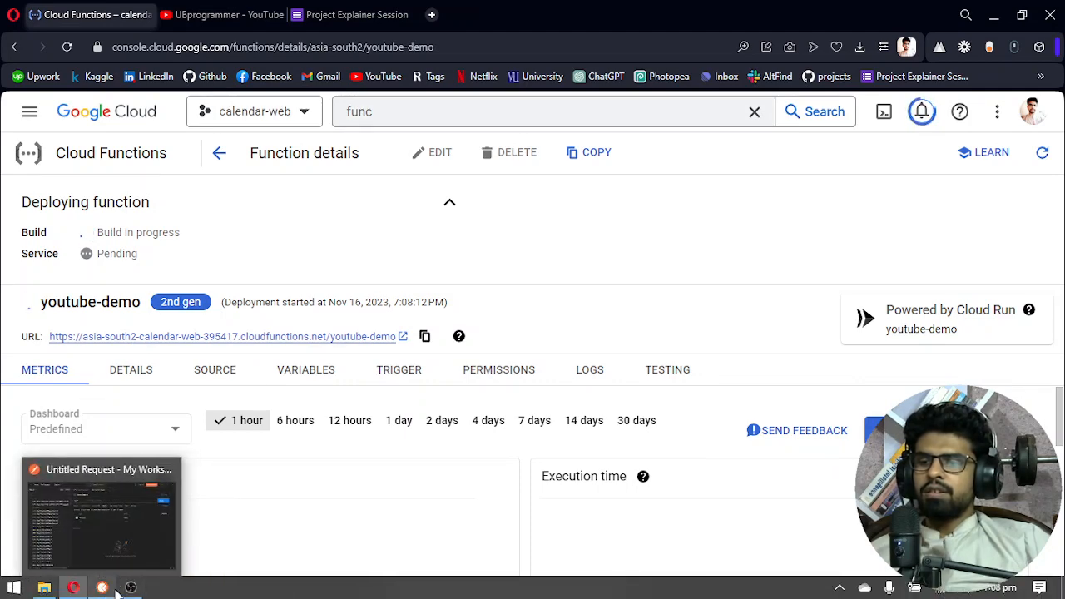
{"action": "left_click", "coordinate": [131, 587]}
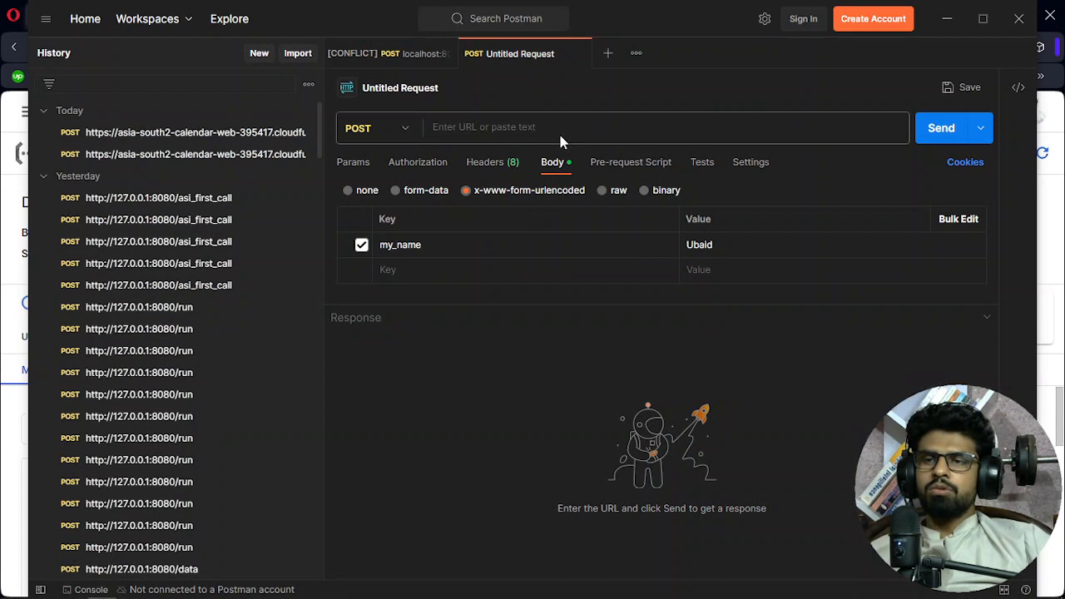
{"action": "type", "text": "https://asia-south2-calendar-web-395417.cloudfunctions.net/youtube-demo"}
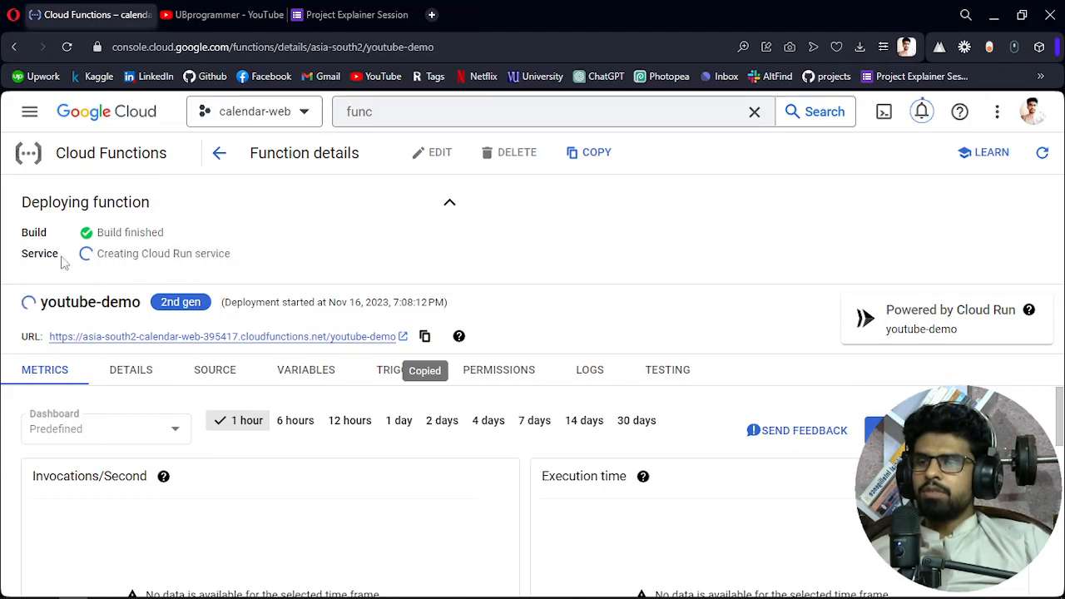
{"action": "mouse_move", "coordinate": [98, 268]}
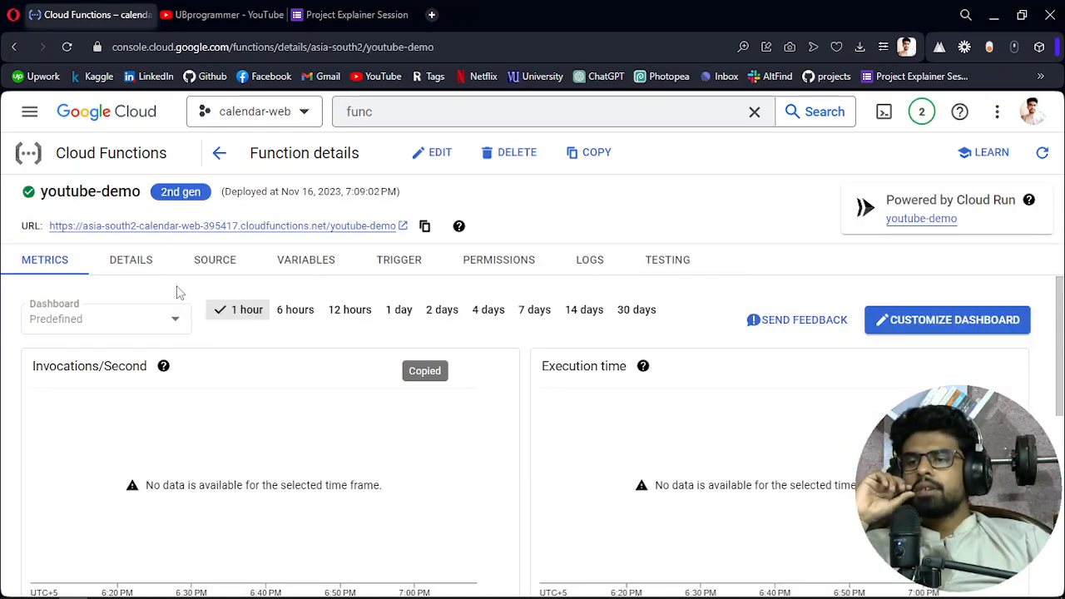
{"action": "mouse_move", "coordinate": [504, 300]}
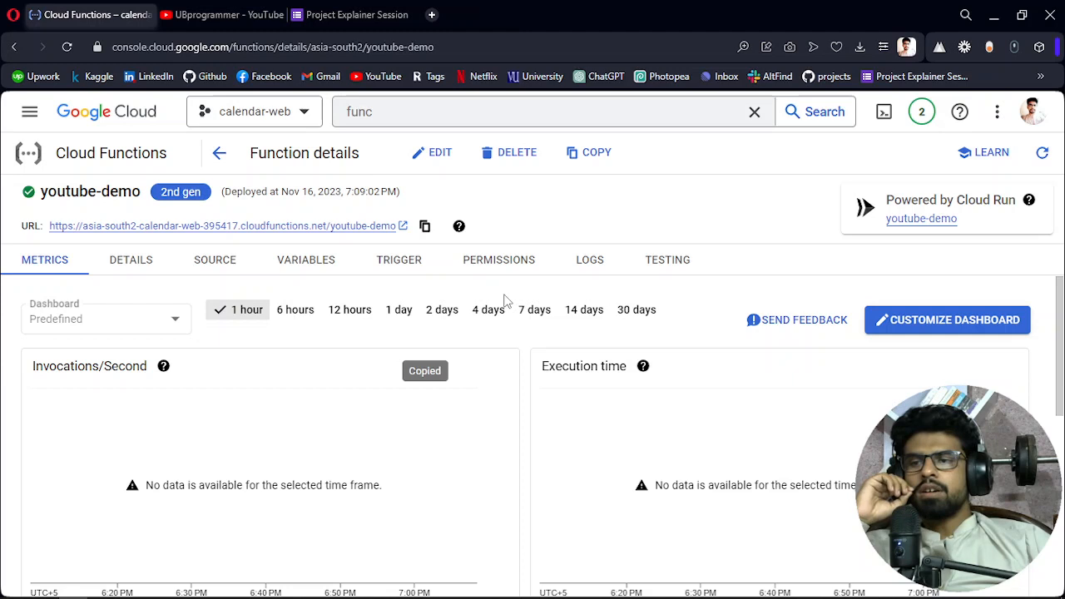
{"action": "mouse_move", "coordinate": [570, 295]}
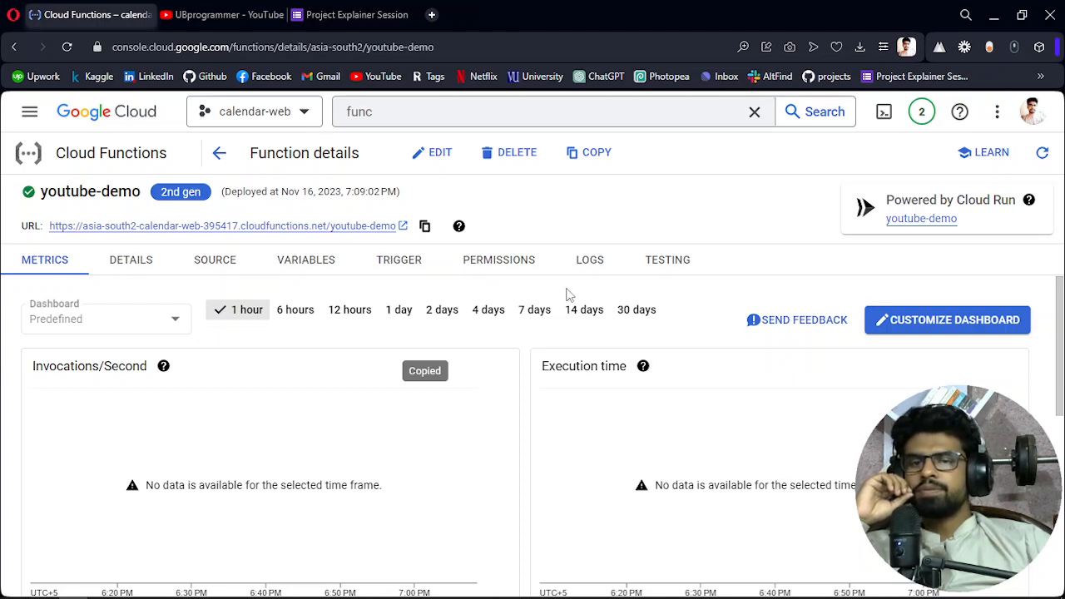
{"action": "mouse_move", "coordinate": [291, 254]}
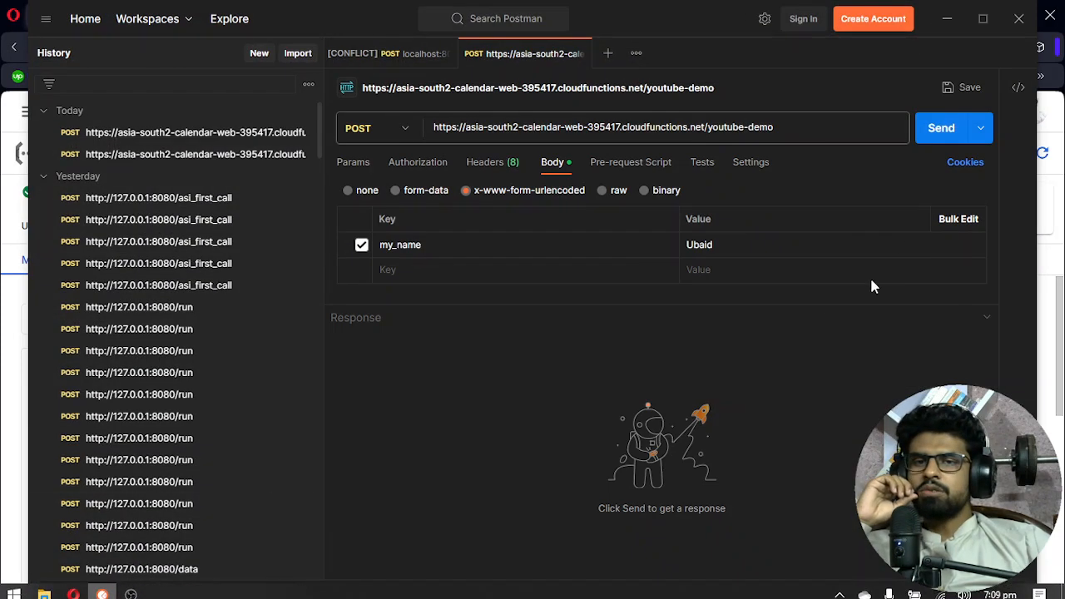
- POST the my_name form to youtube-demo, getting 200 OK 'Hello Ubaid, I am from gcp!'
{"action": "left_click", "coordinate": [942, 128]}
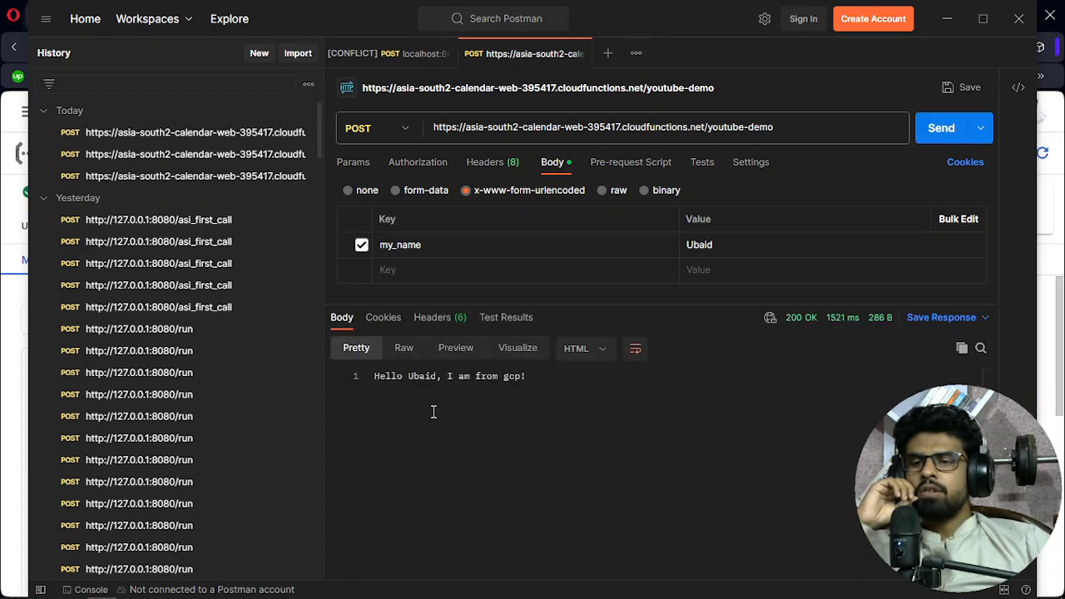
{"action": "double_click", "coordinate": [387, 375]}
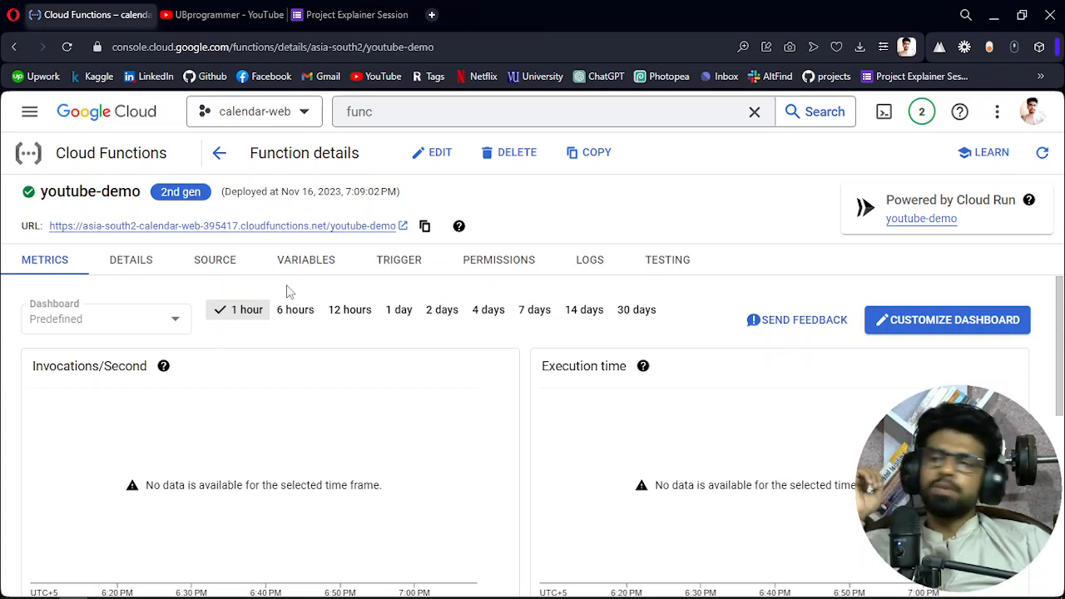
{"action": "mouse_move", "coordinate": [407, 275]}
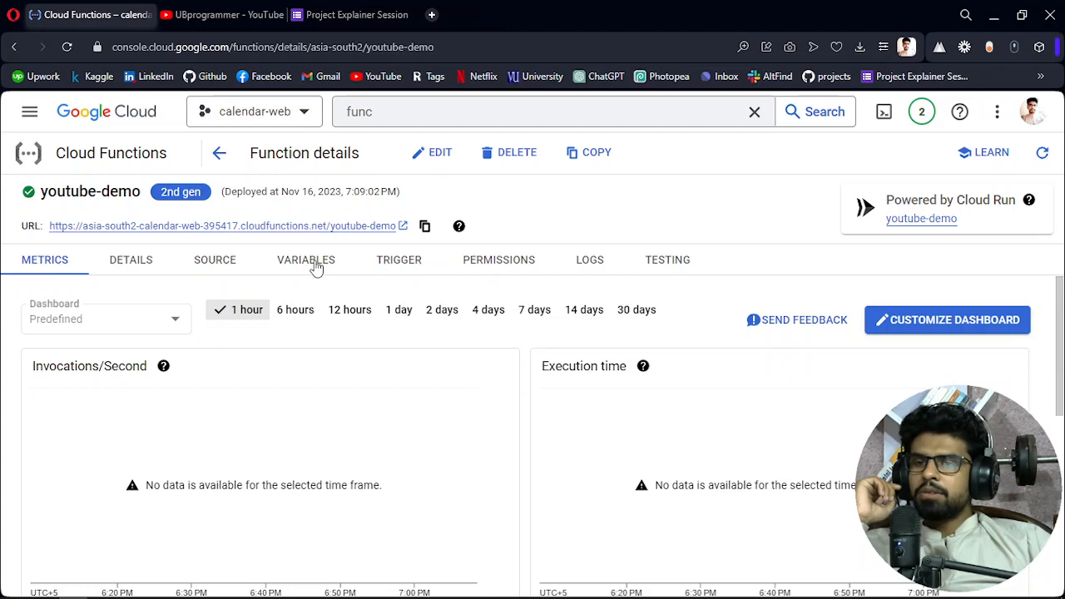
{"action": "mouse_move", "coordinate": [507, 265]}
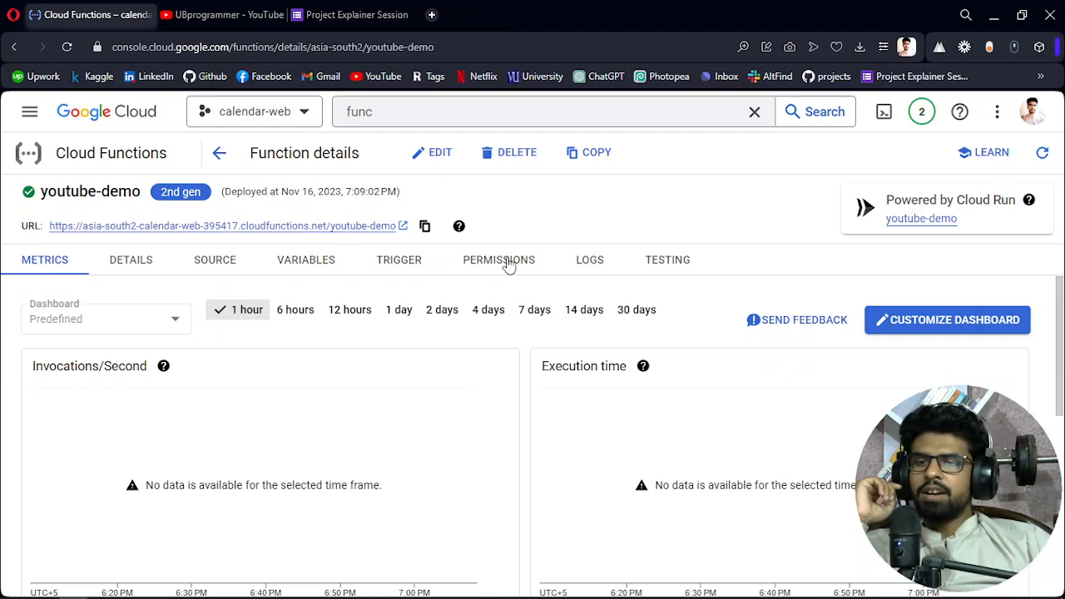
- Show youtube-demo's variables tab, which lists no environment variables or secrets
{"action": "left_click", "coordinate": [305, 259]}
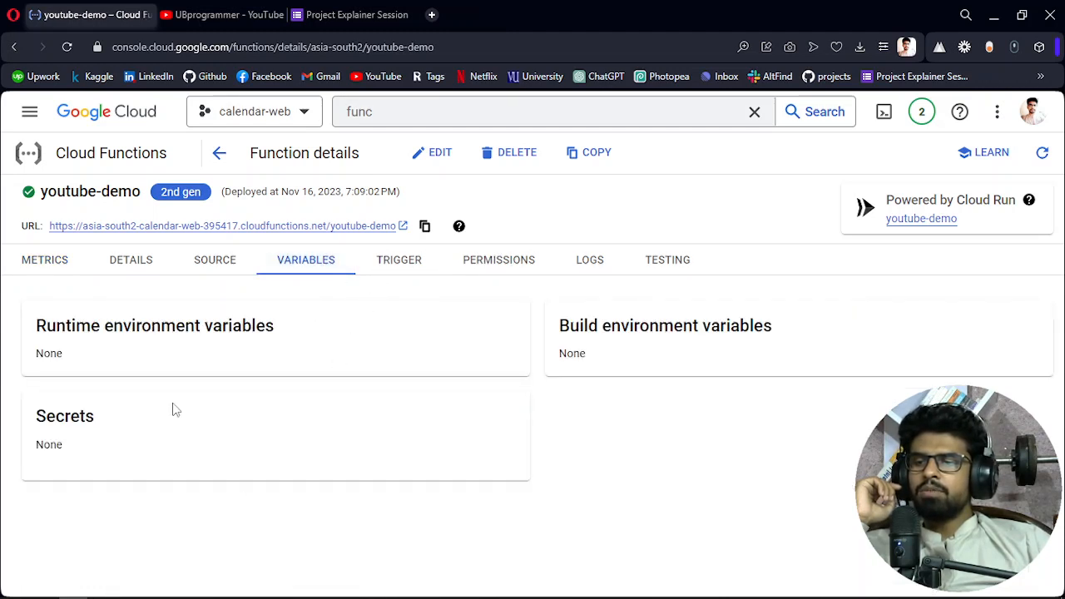
{"action": "mouse_move", "coordinate": [205, 351]}
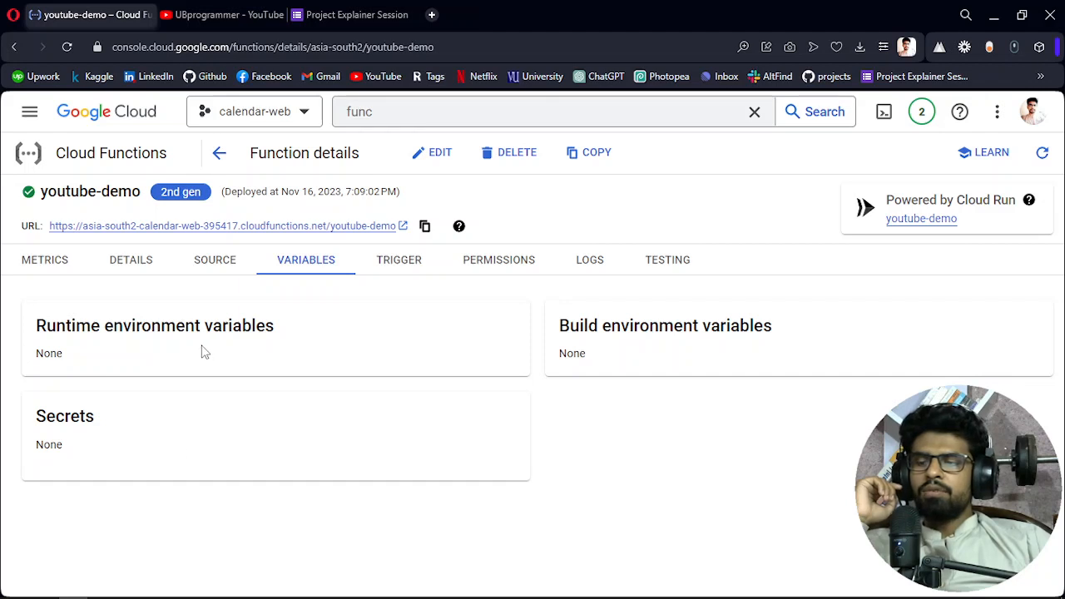
{"action": "mouse_move", "coordinate": [377, 372]}
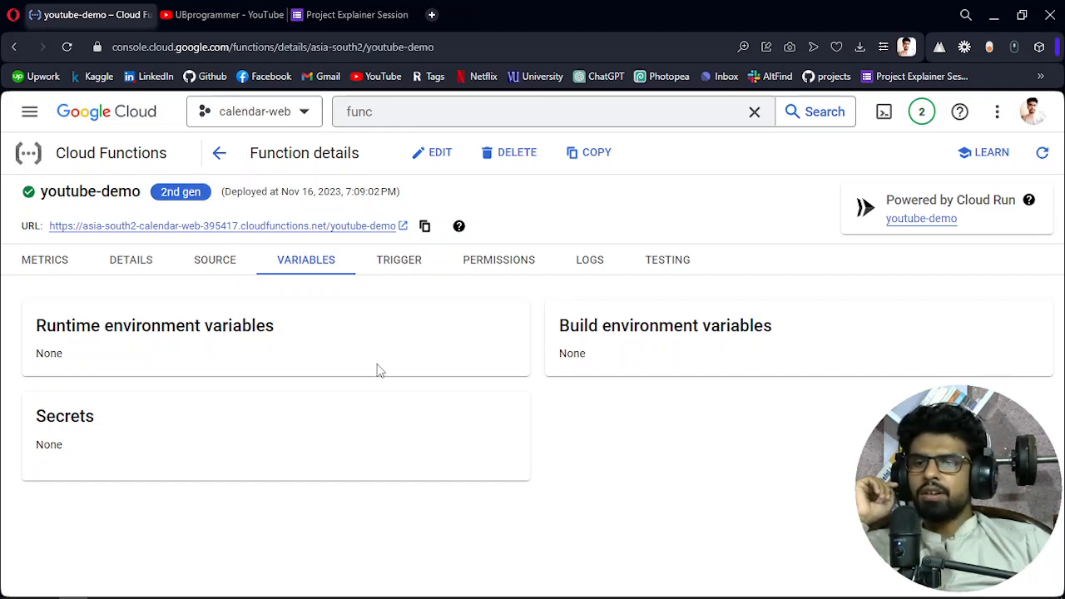
{"action": "mouse_move", "coordinate": [590, 265]}
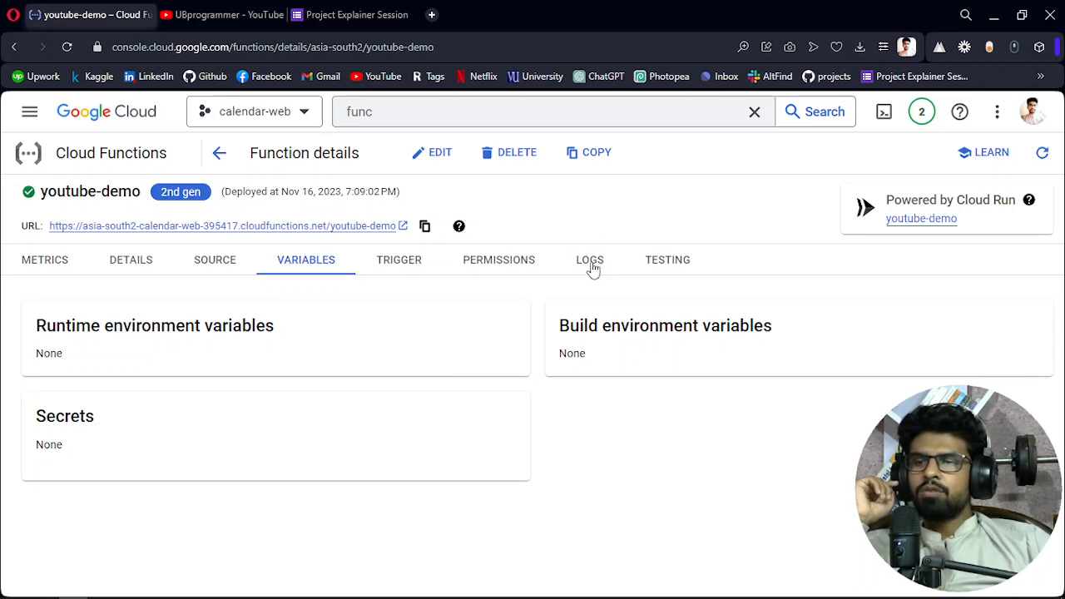
- Resend the Postman request and review both POST log entries printing Ubaid
{"action": "left_click", "coordinate": [590, 259]}
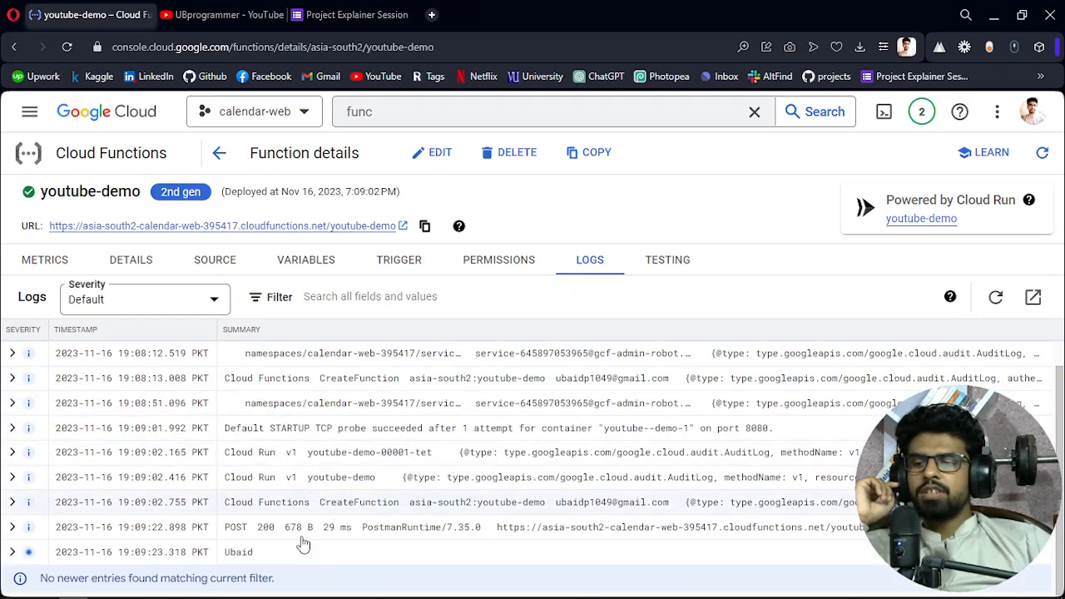
{"action": "mouse_move", "coordinate": [258, 566]}
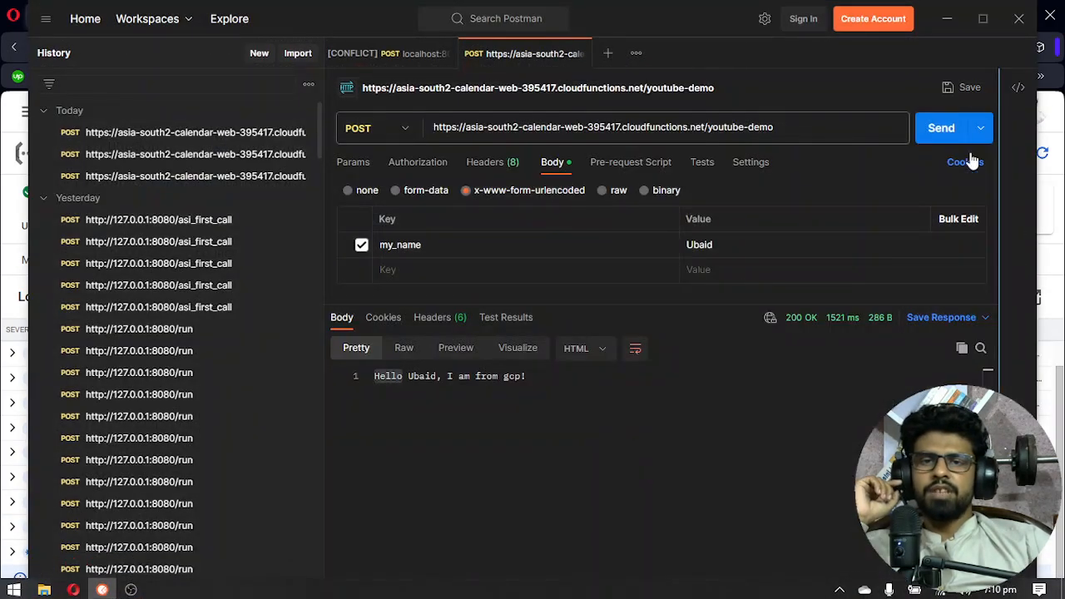
{"action": "left_click", "coordinate": [942, 128]}
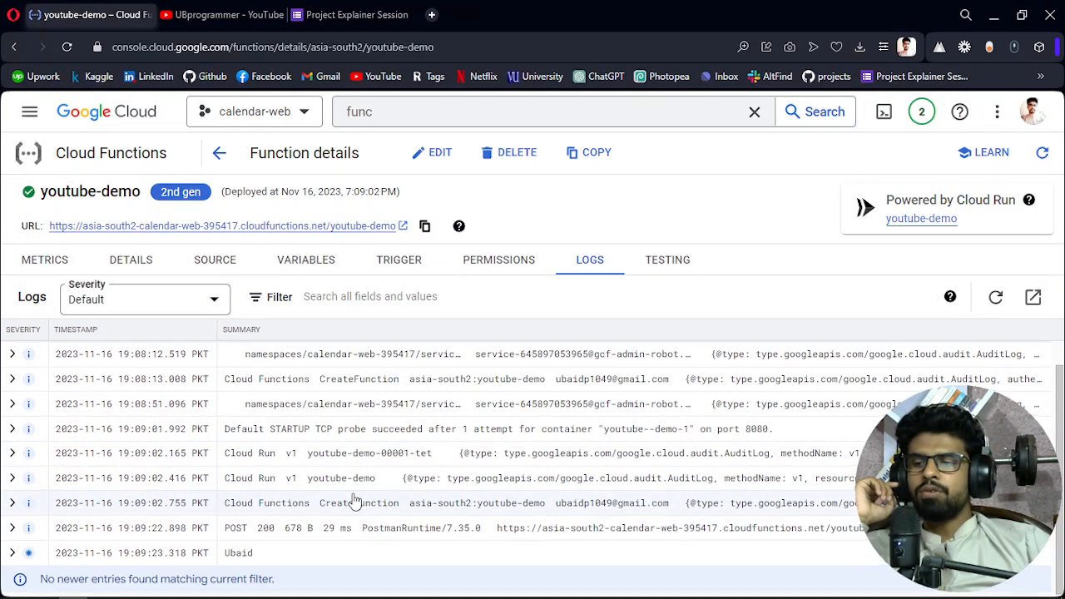
{"action": "left_click", "coordinate": [995, 296]}
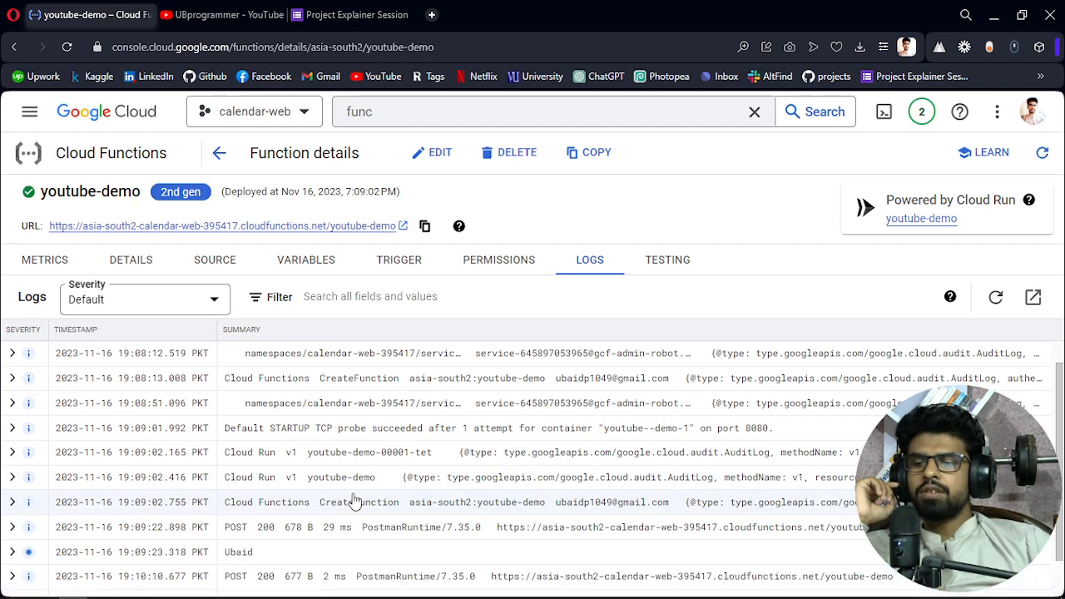
{"action": "scroll", "scroll_direction": "down", "scroll_amount": 3}
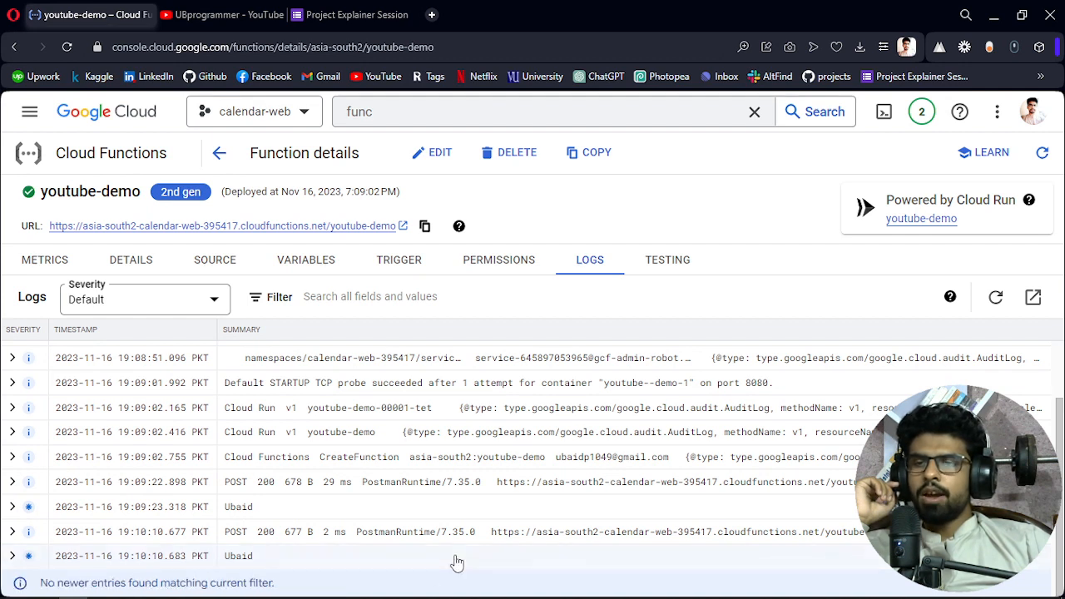
{"action": "mouse_move", "coordinate": [395, 325]}
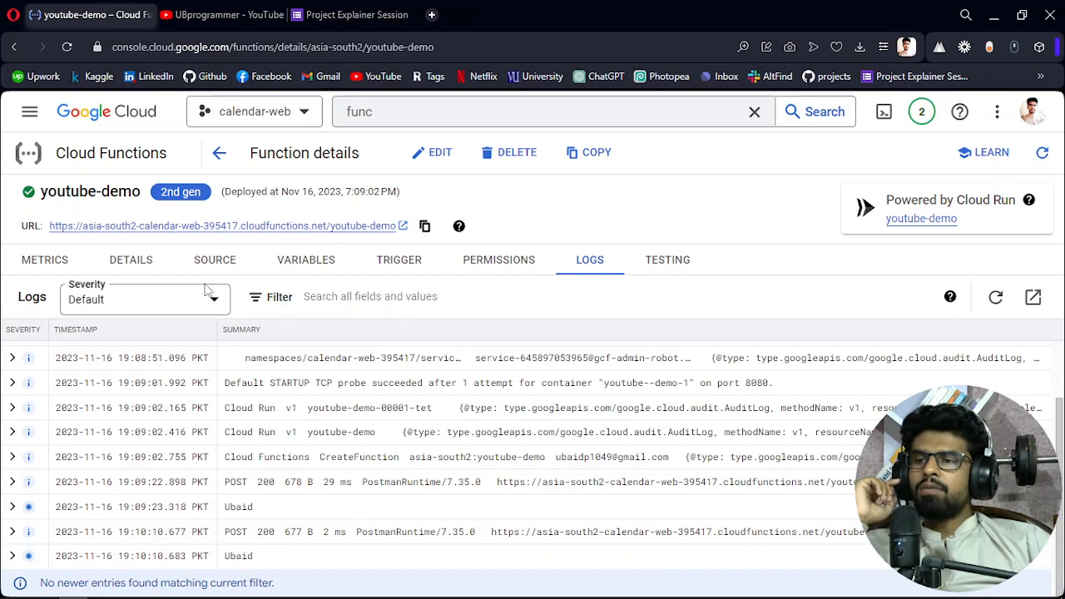
{"action": "left_click", "coordinate": [440, 153]}
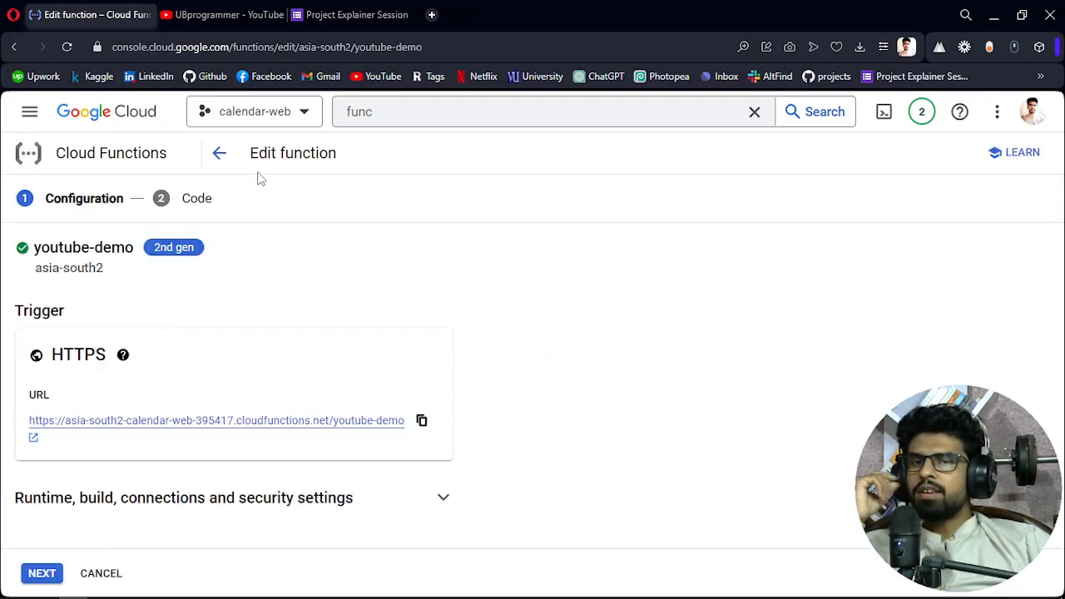
- Advance the edit flow to main.py on the Code step, then switch to the YouTube tab
{"action": "left_click", "coordinate": [41, 573]}
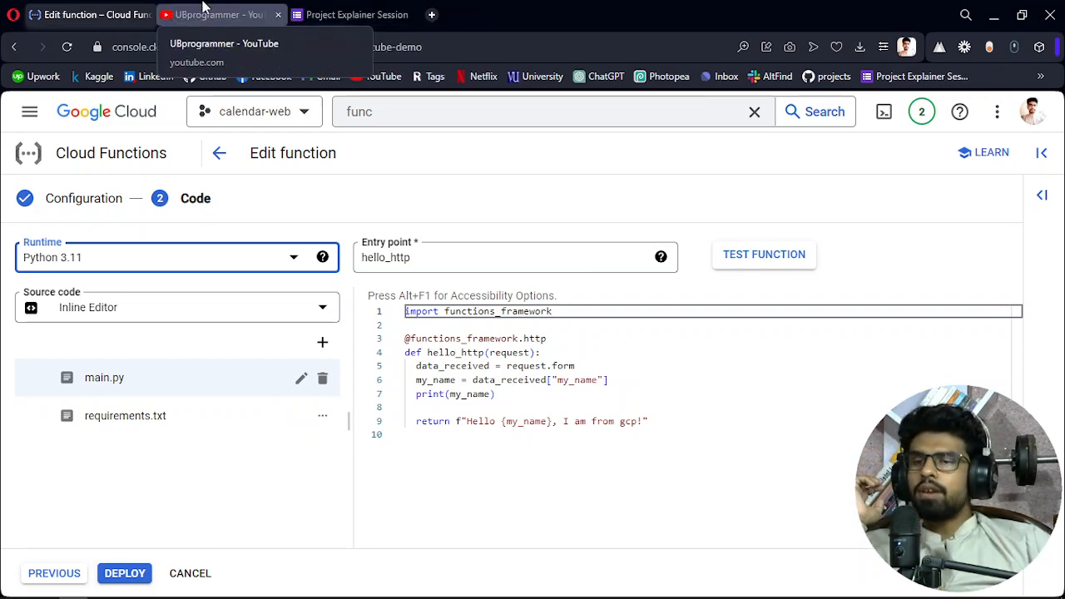
{"action": "left_click", "coordinate": [221, 14]}
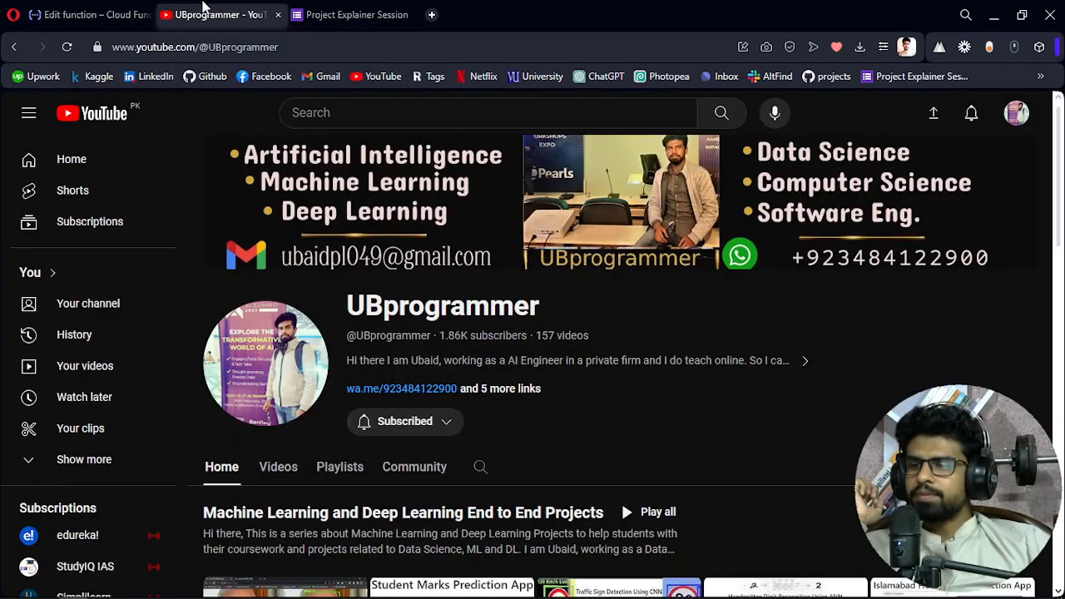